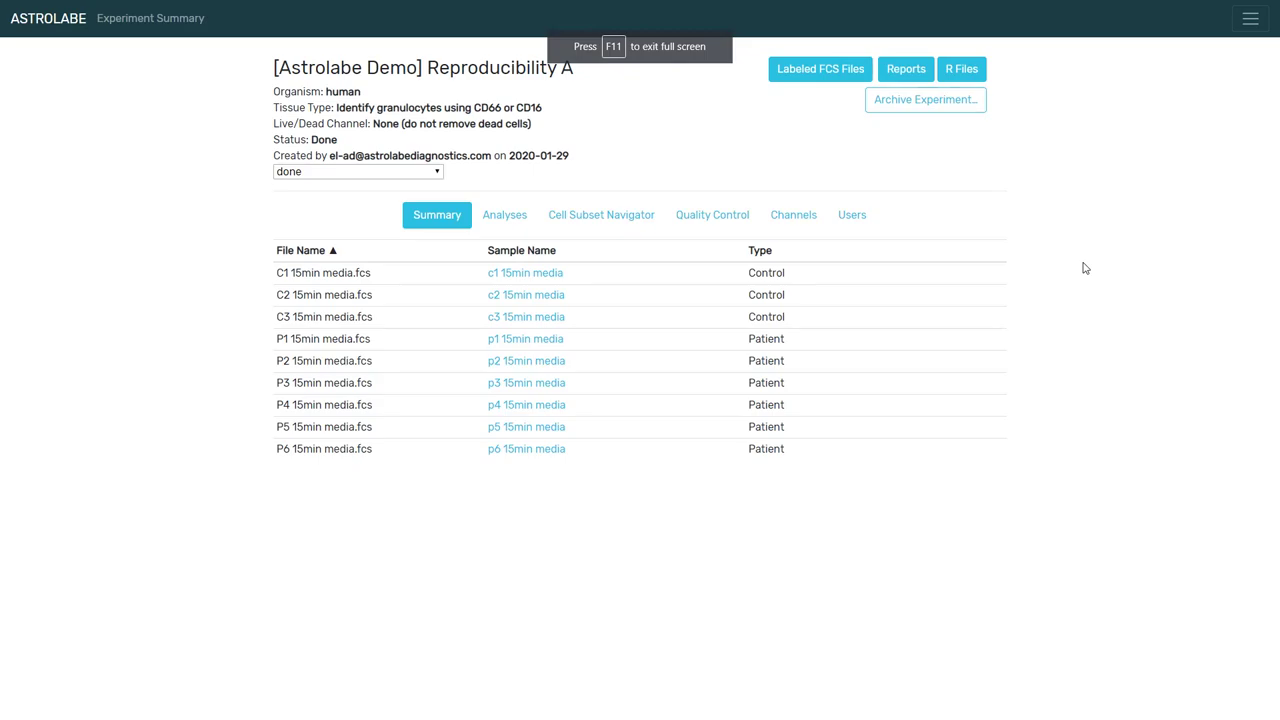
mouse_move(576, 156)
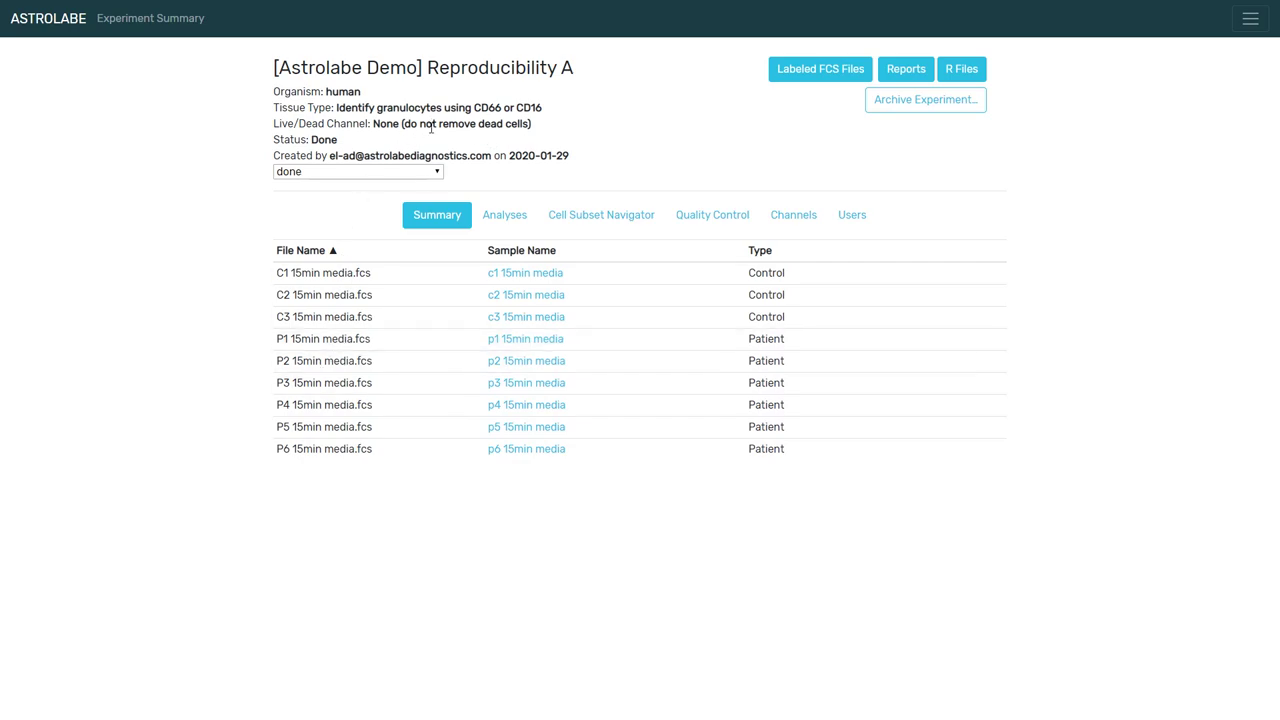
mouse_move(448, 152)
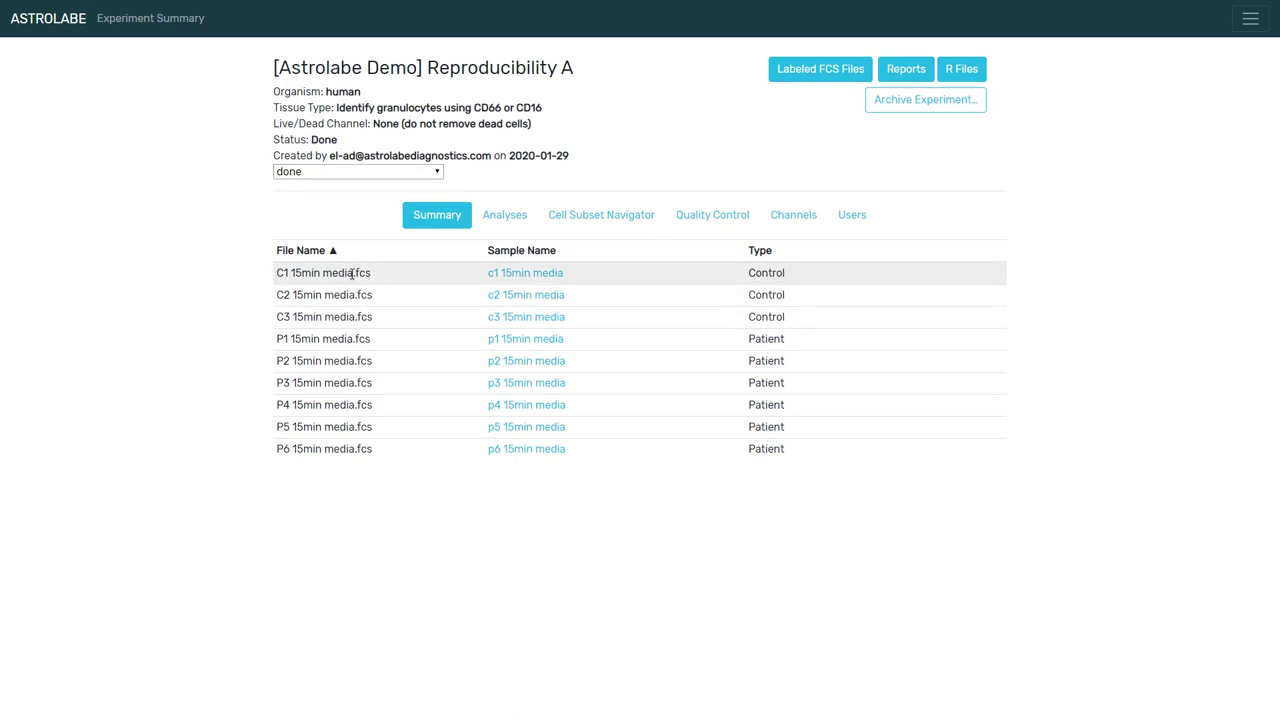
mouse_move(324, 338)
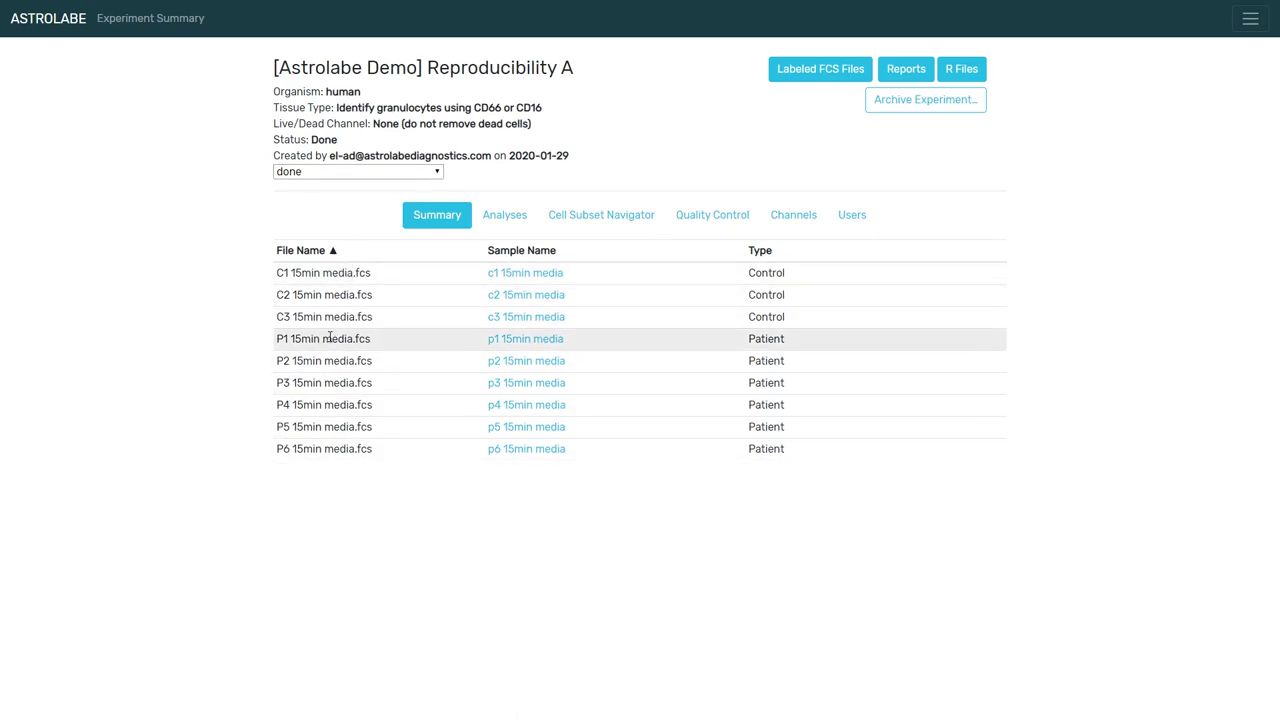
mouse_move(348, 196)
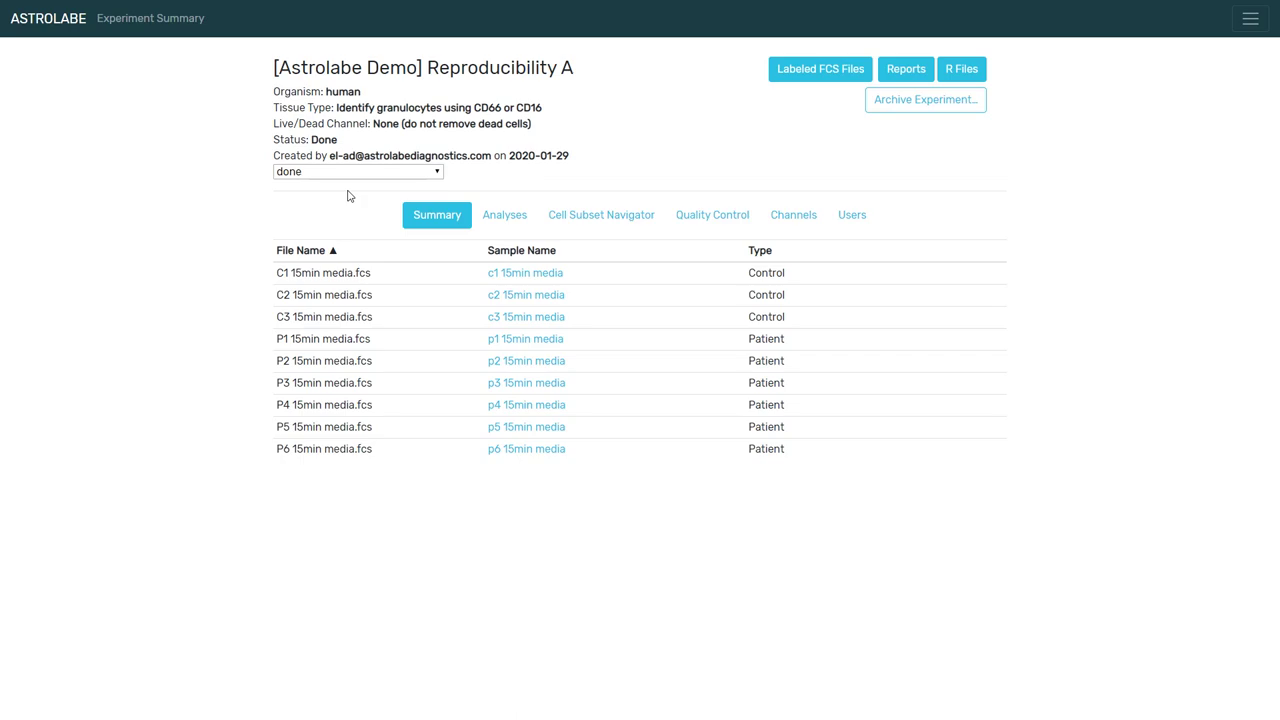
mouse_move(576, 184)
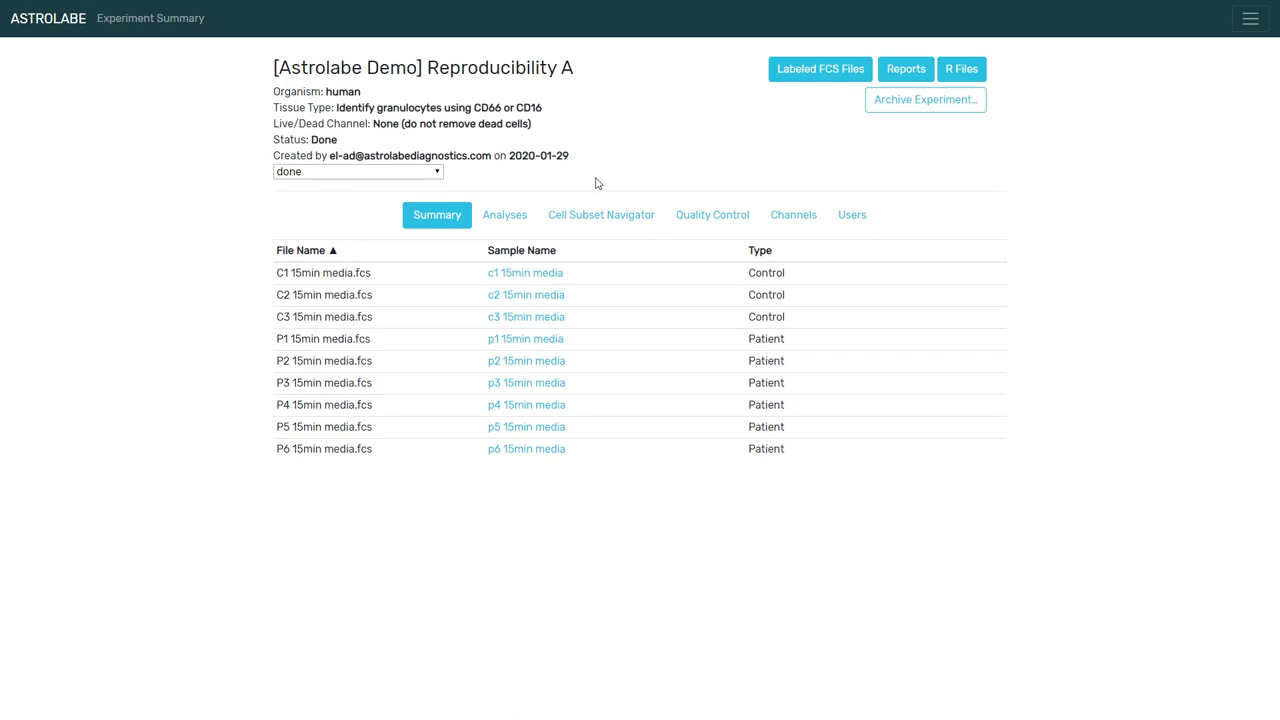
Show the Cell Subset Navigator MDS map for Reproducibility A and identify subsets like Neutrophil
click(600, 214)
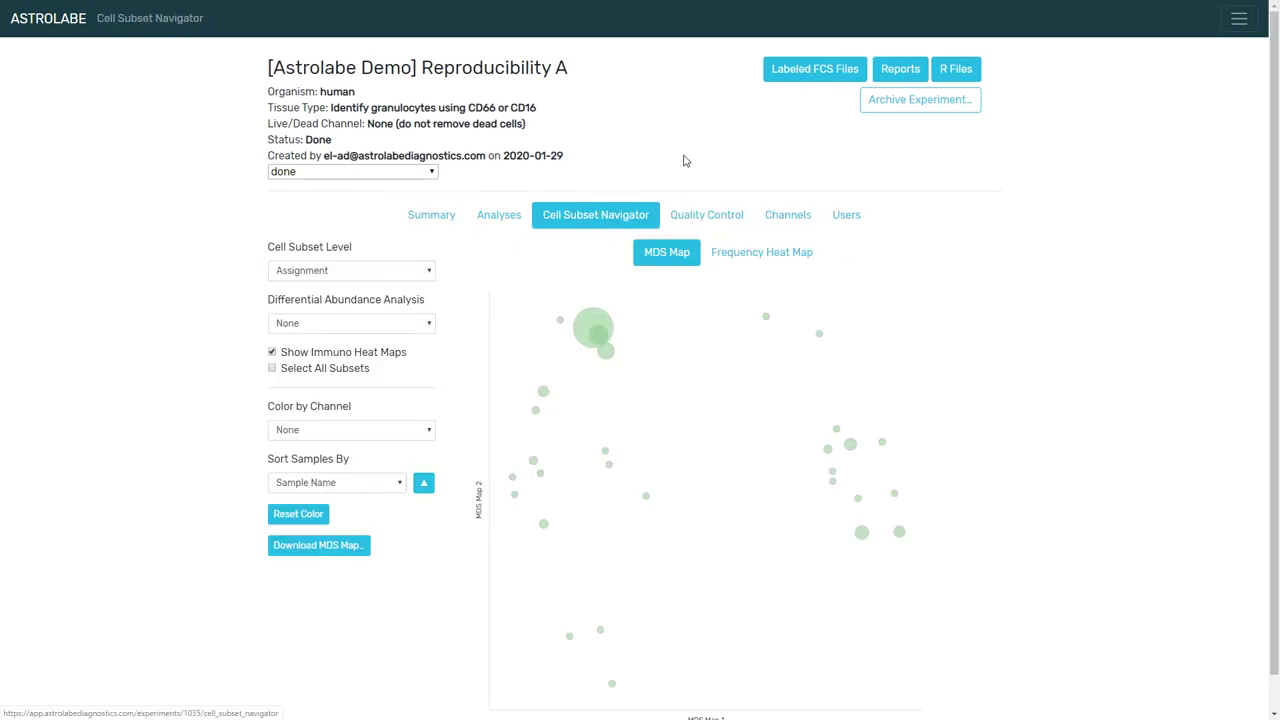
scroll(down, 3)
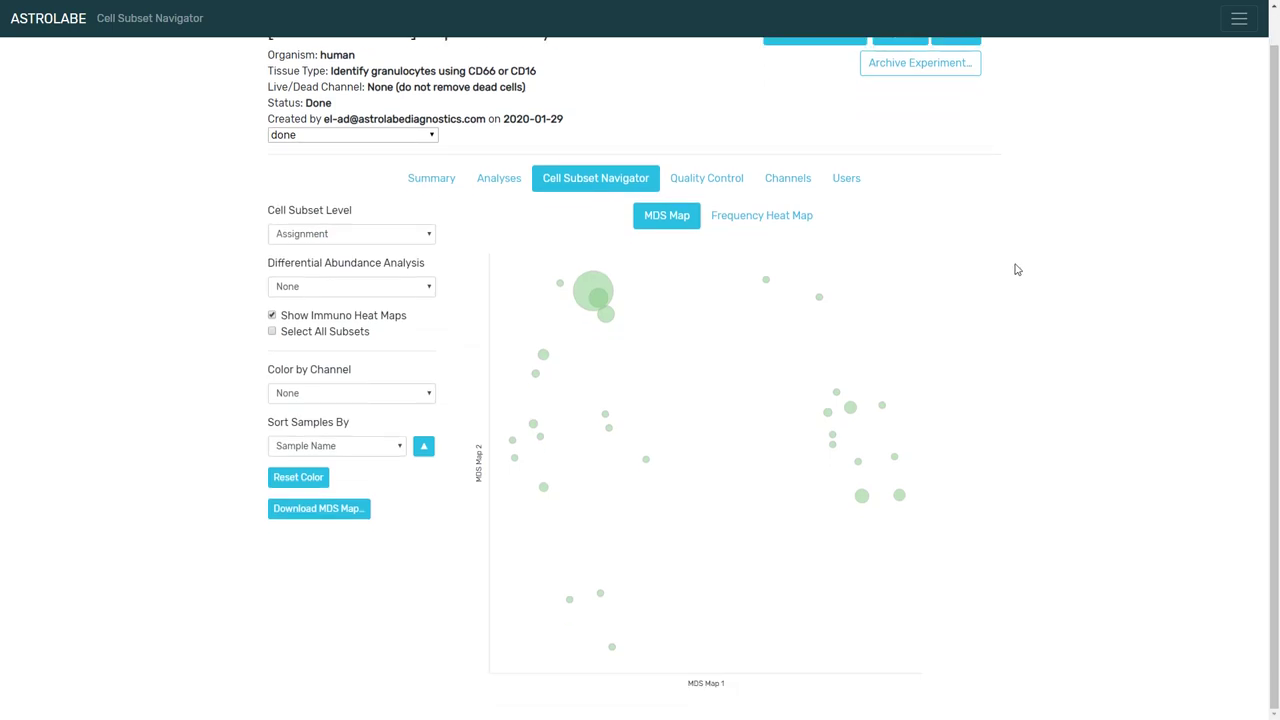
mouse_move(1000, 432)
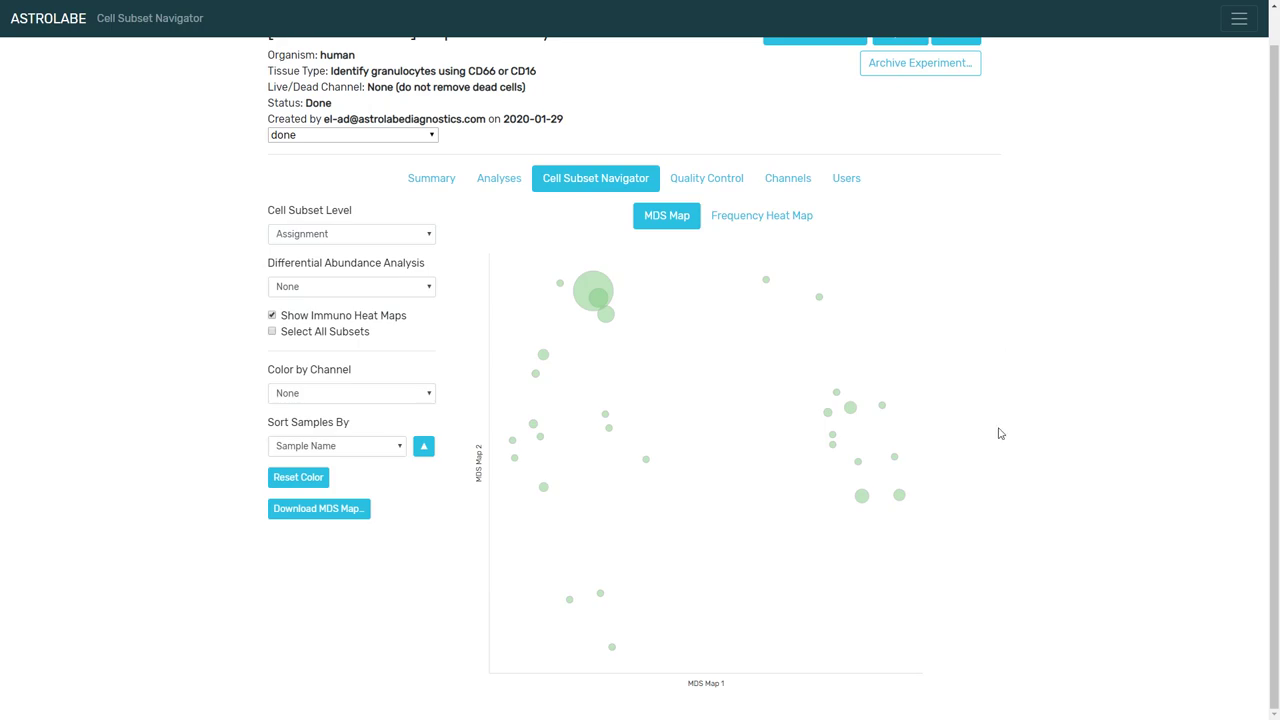
mouse_move(884, 404)
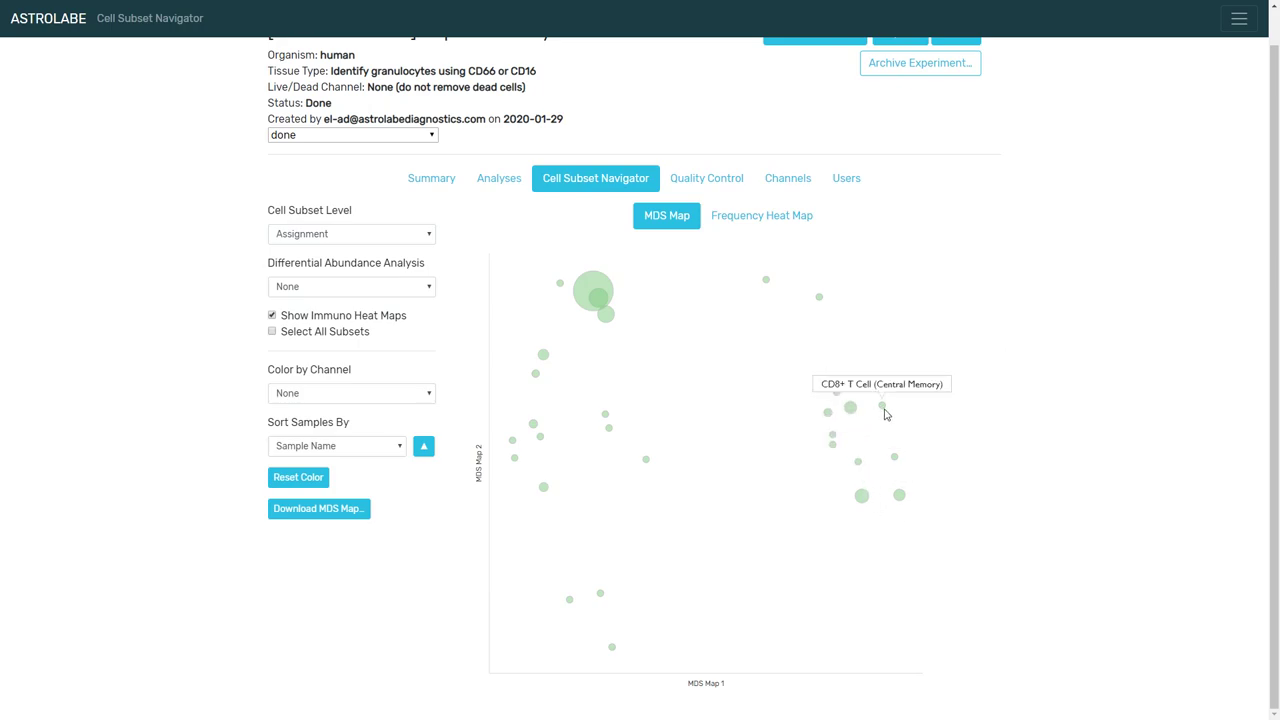
mouse_move(844, 470)
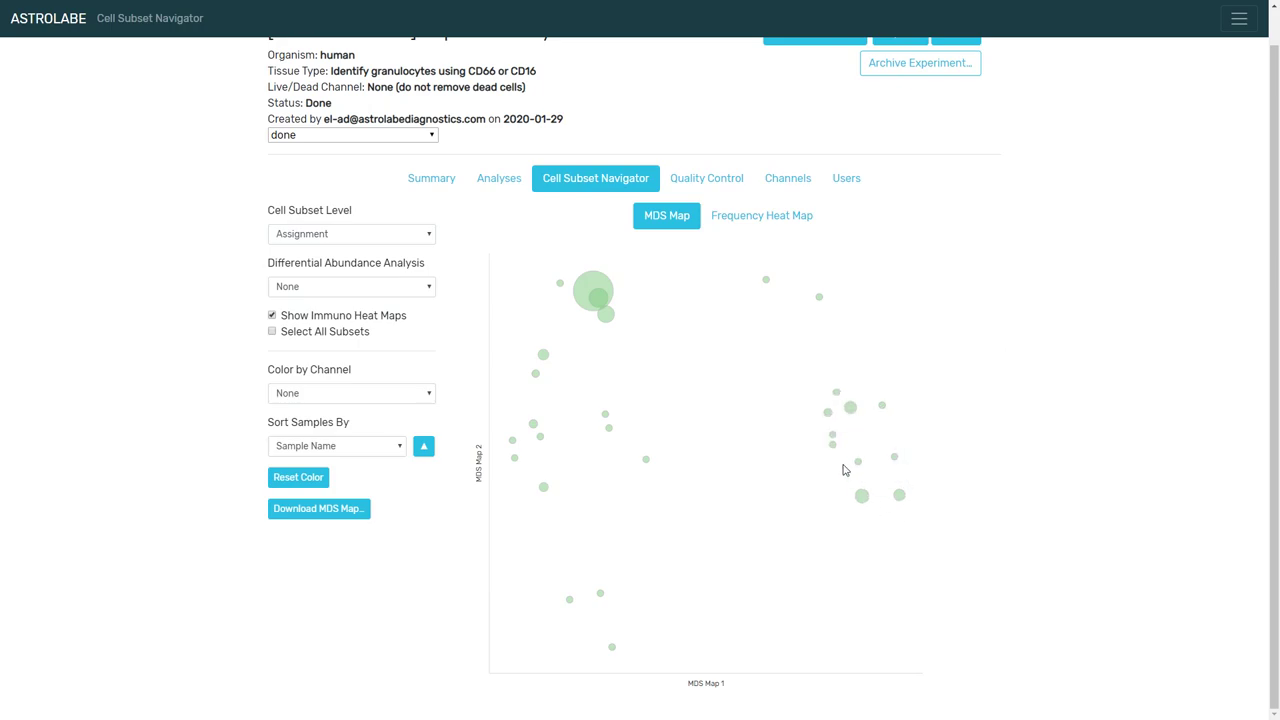
mouse_move(534, 424)
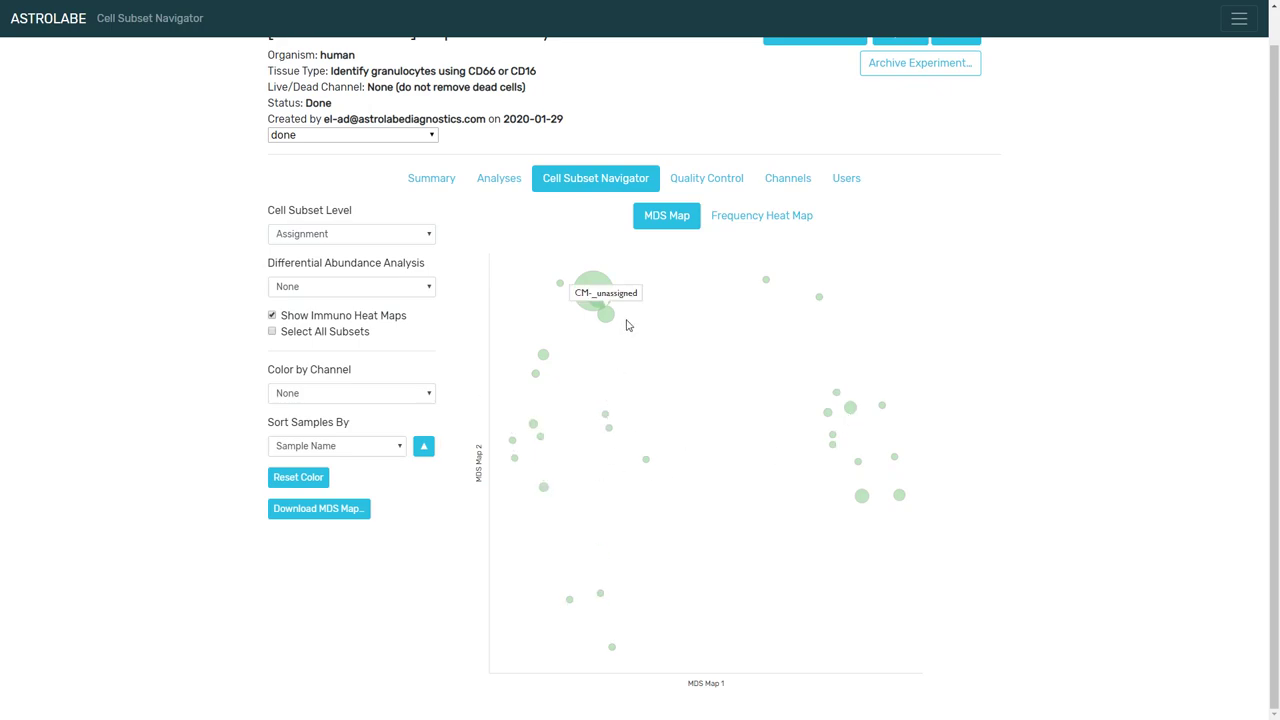
mouse_move(604, 324)
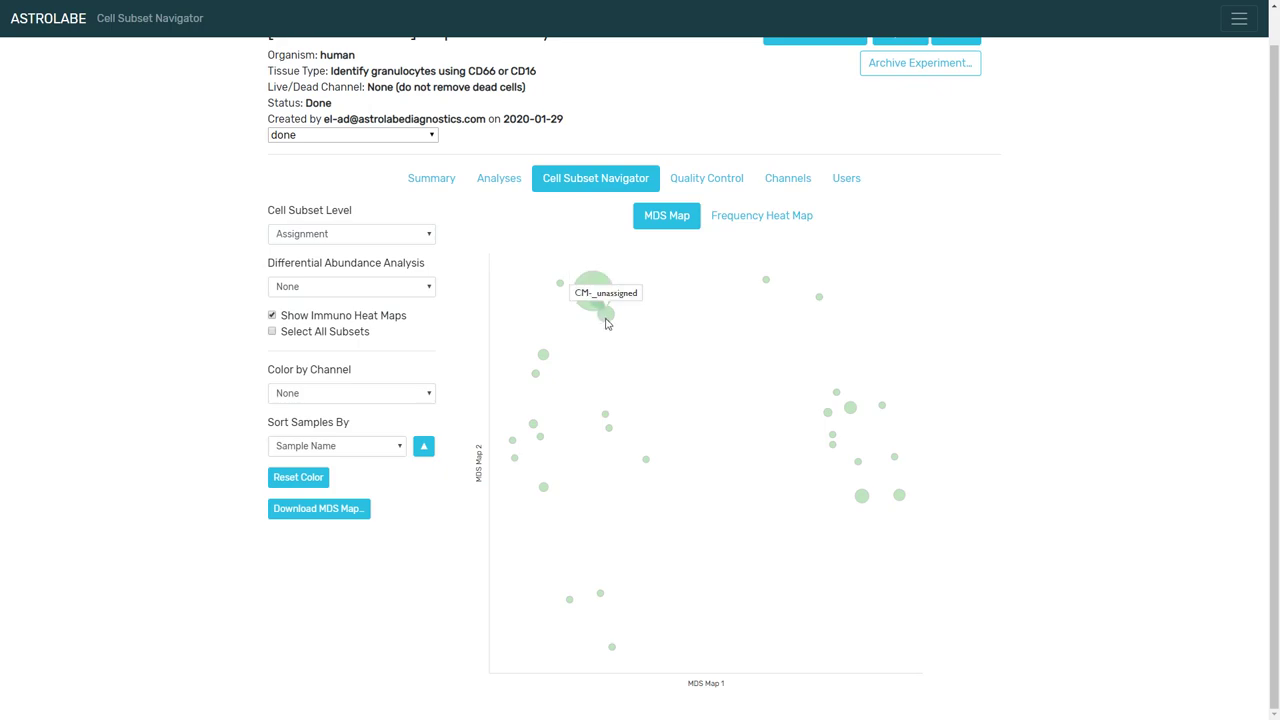
mouse_move(596, 292)
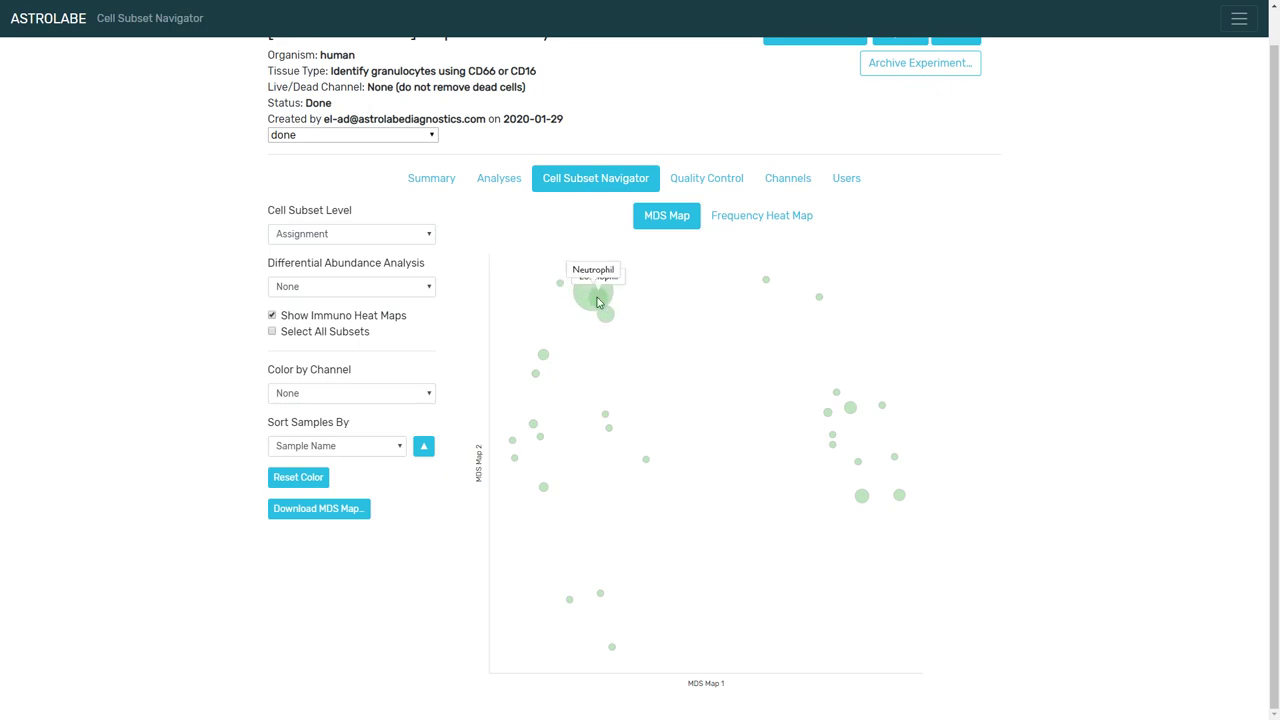
mouse_move(760, 414)
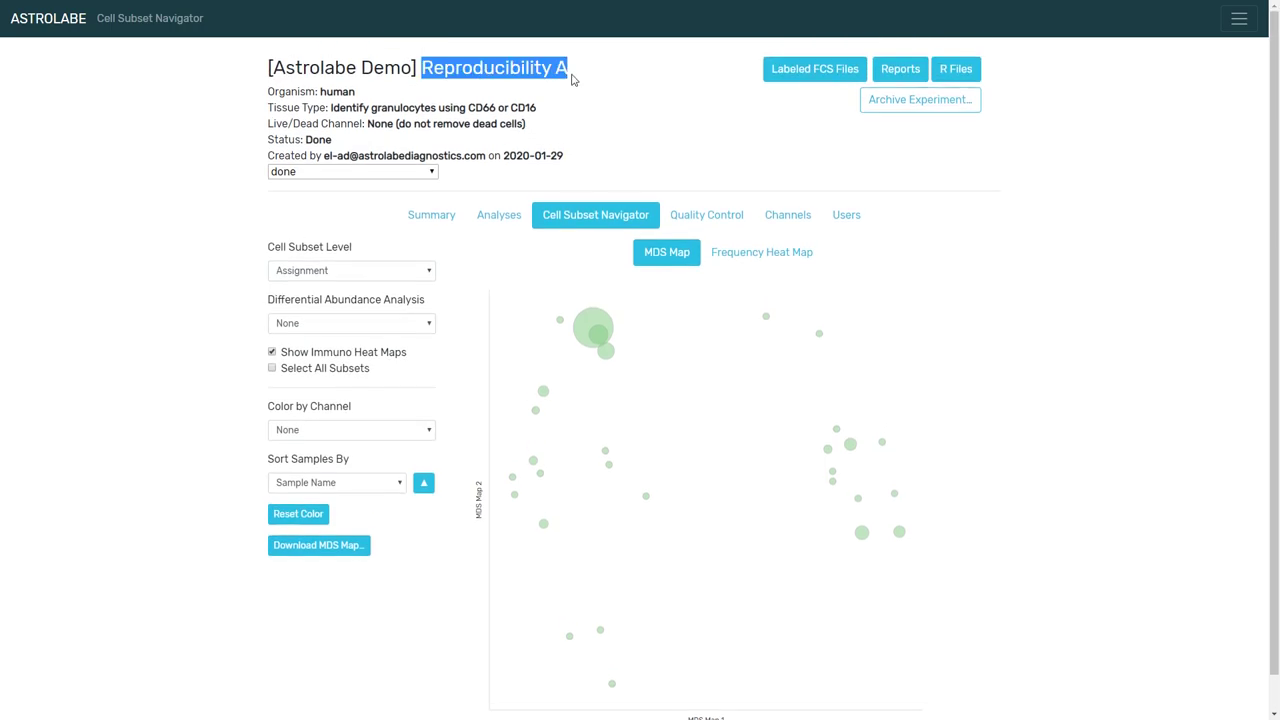
scroll(down, 3)
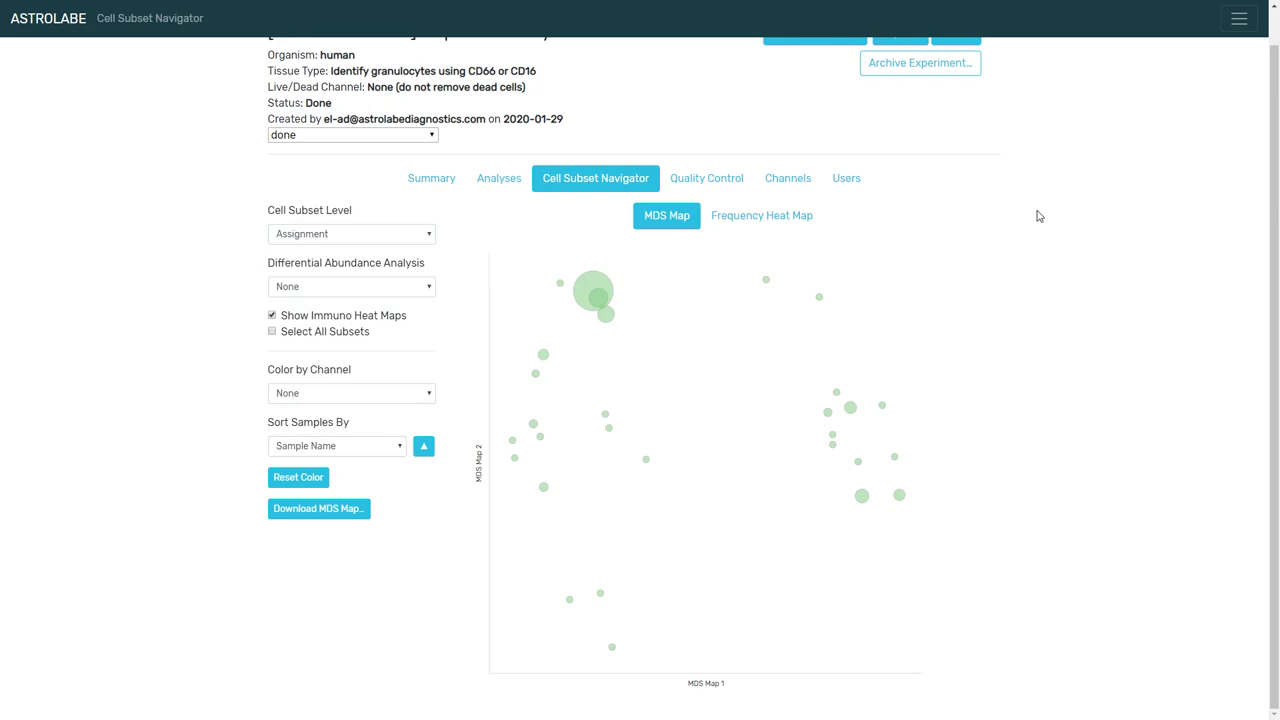
mouse_move(672, 92)
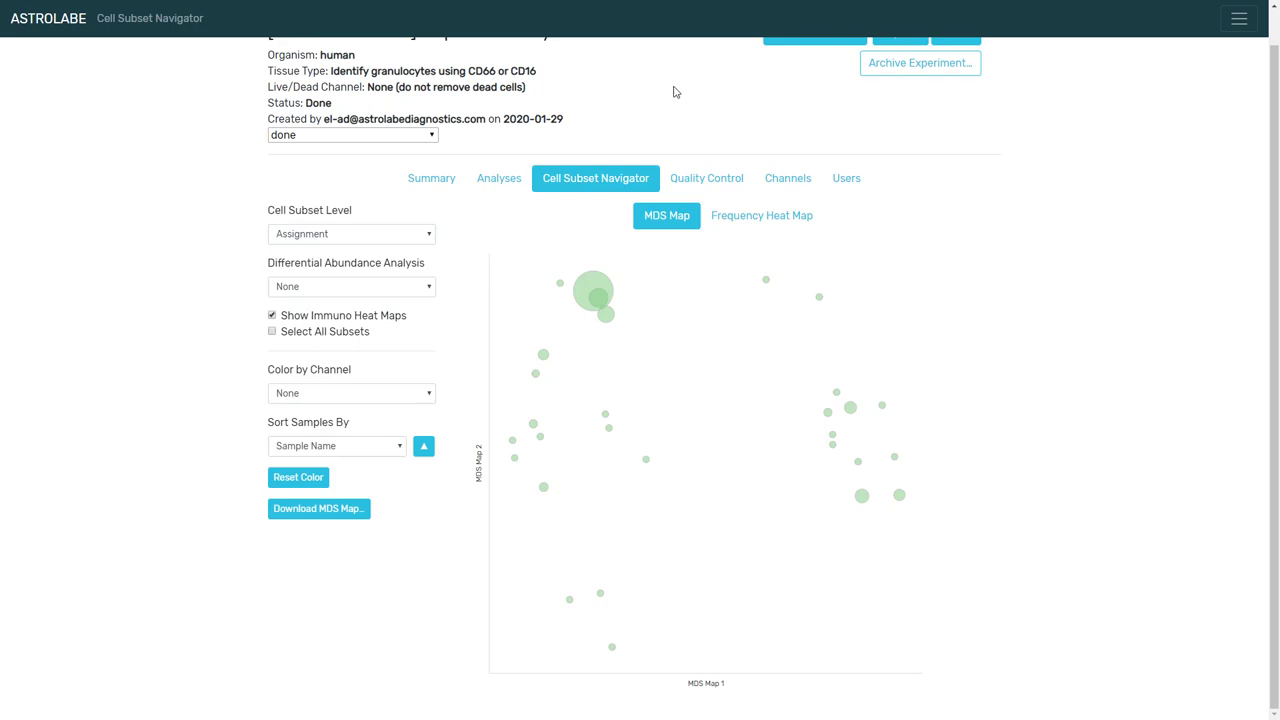
Show the matching Assignment-level MDS maps for Reproducibility B and then C
scroll(up, 3)
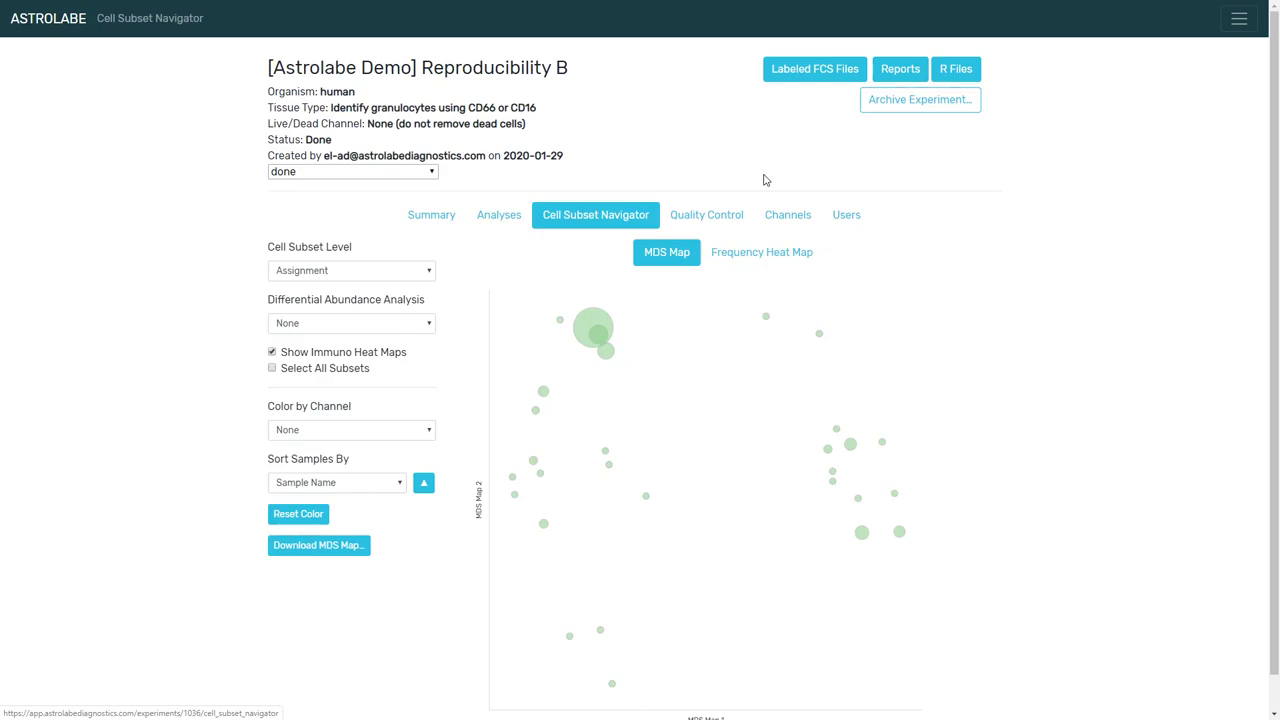
scroll(down, 3)
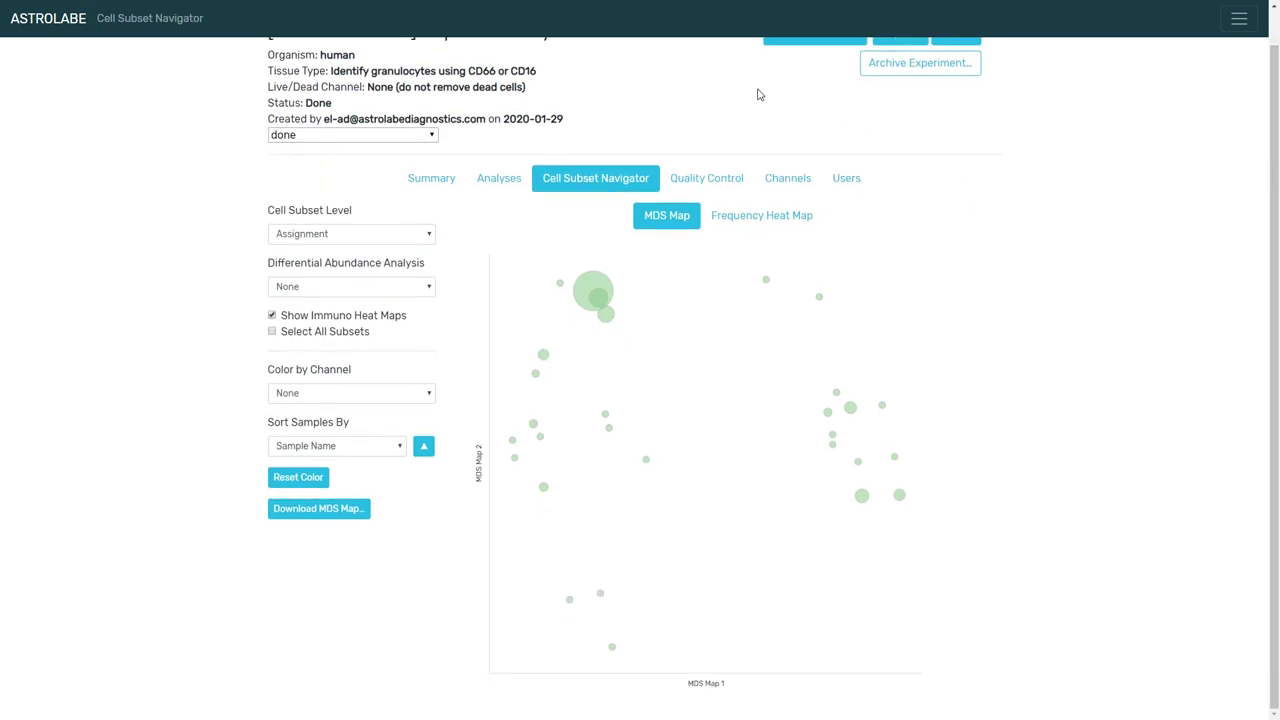
click(432, 176)
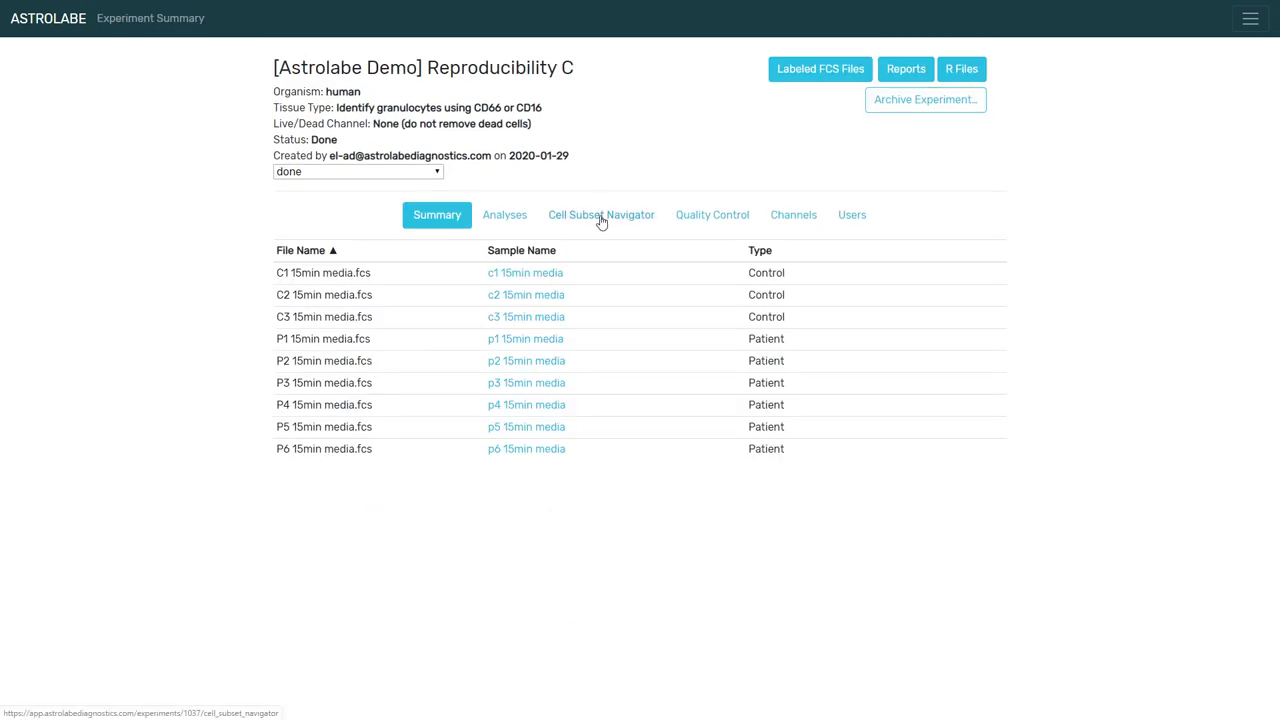
click(600, 214)
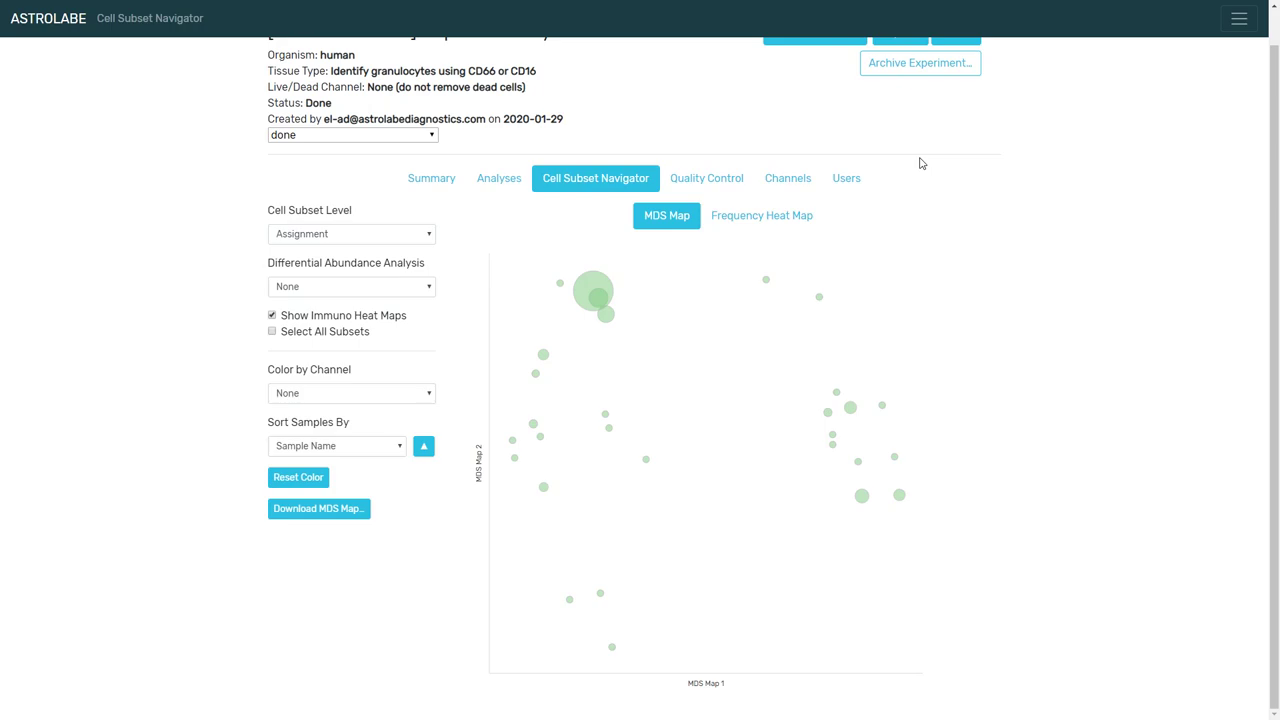
mouse_move(904, 148)
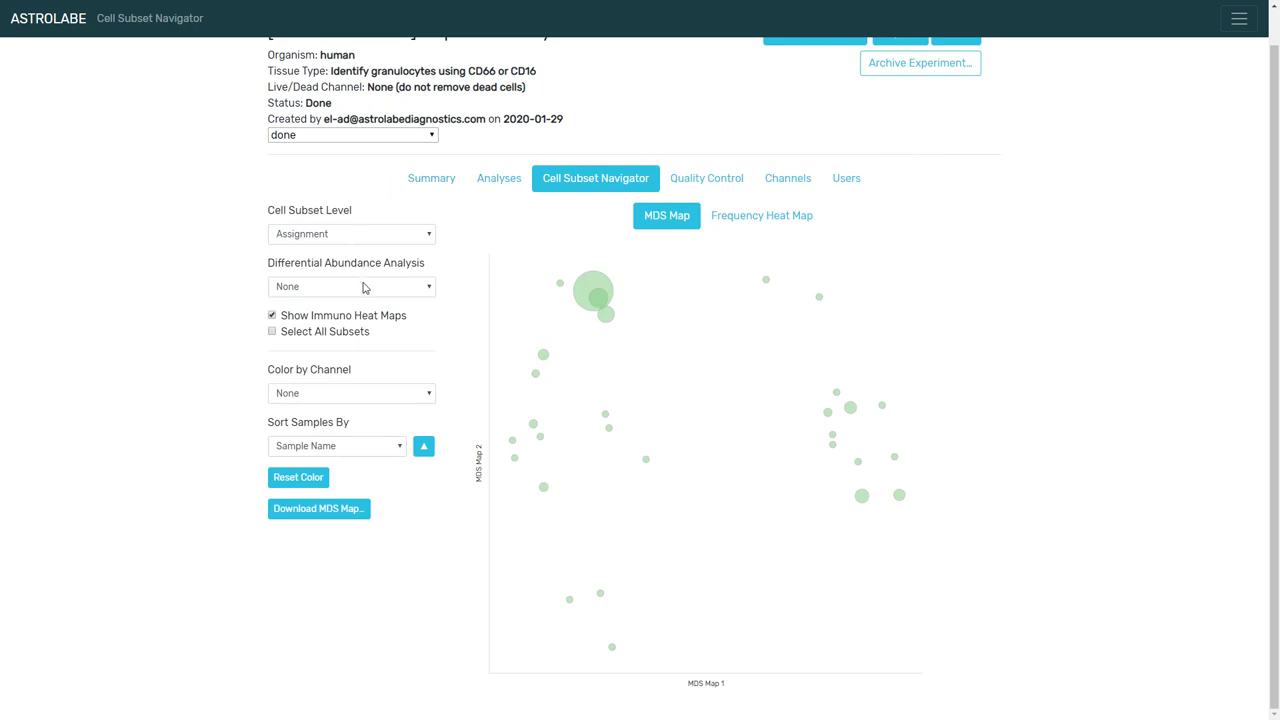
Apply Feature: Type analysis and compare fold-change coloured maps across experiments B, A and C
click(352, 286)
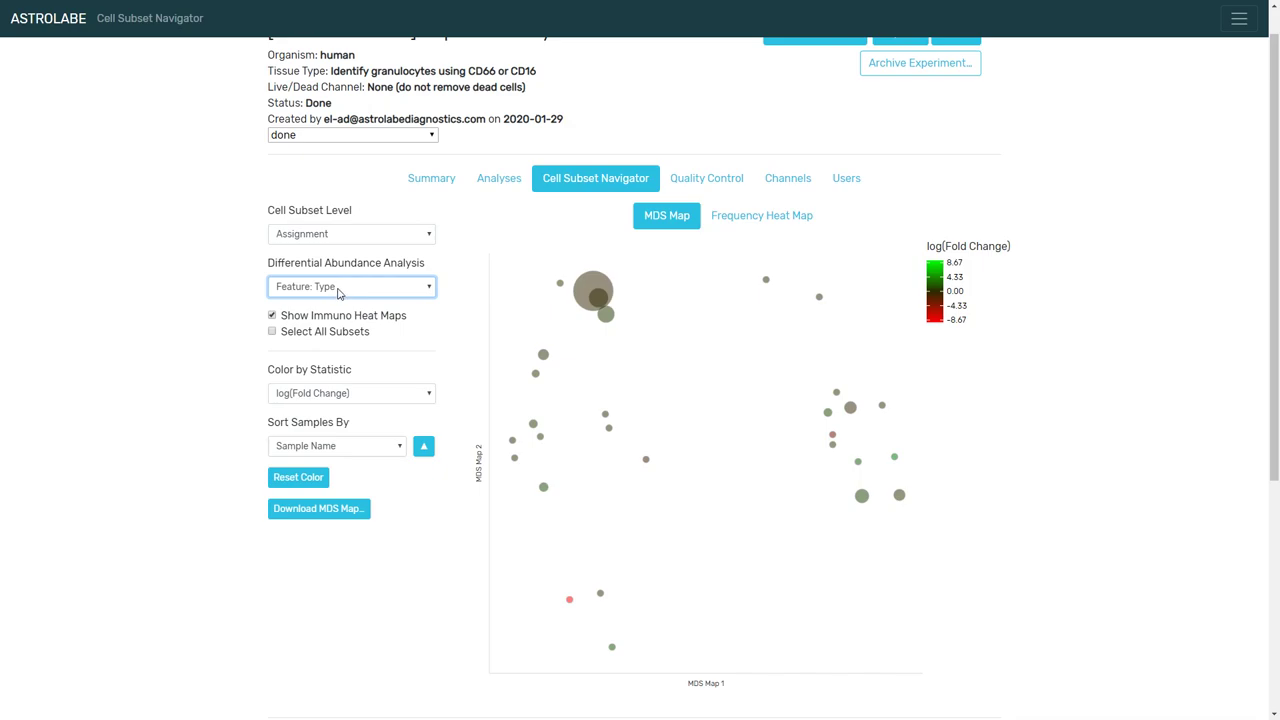
mouse_move(856, 432)
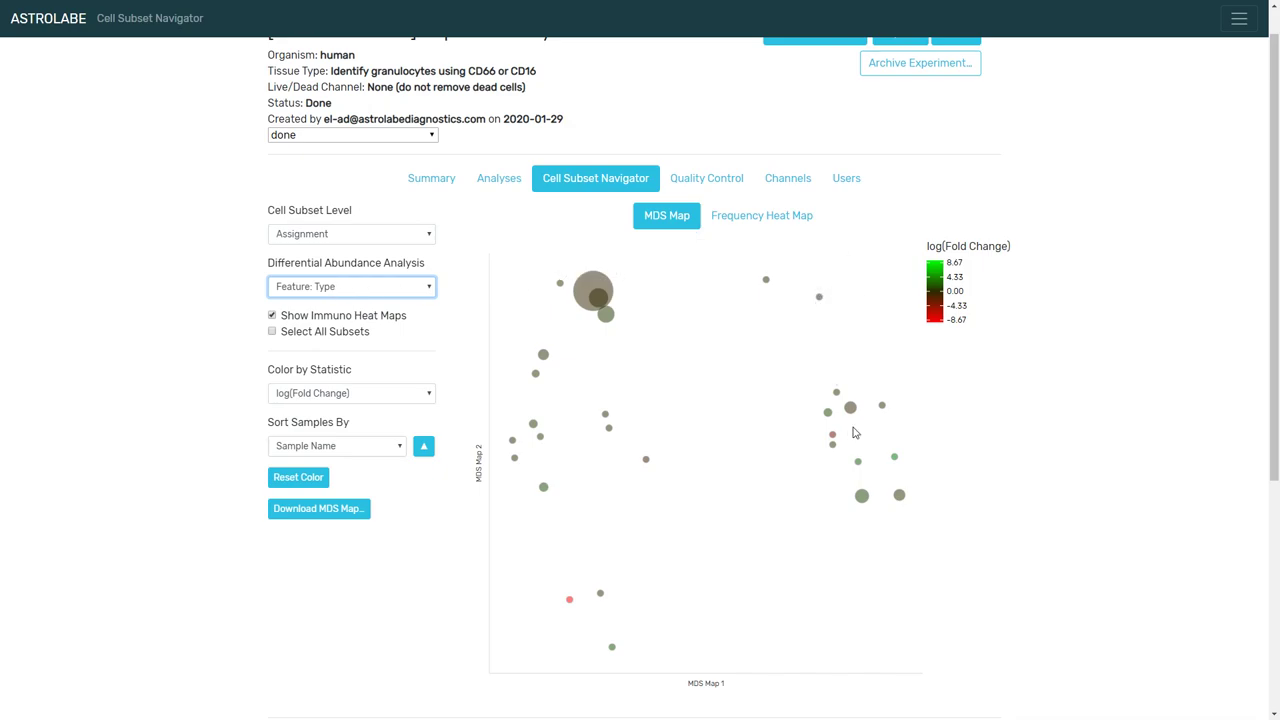
mouse_move(832, 434)
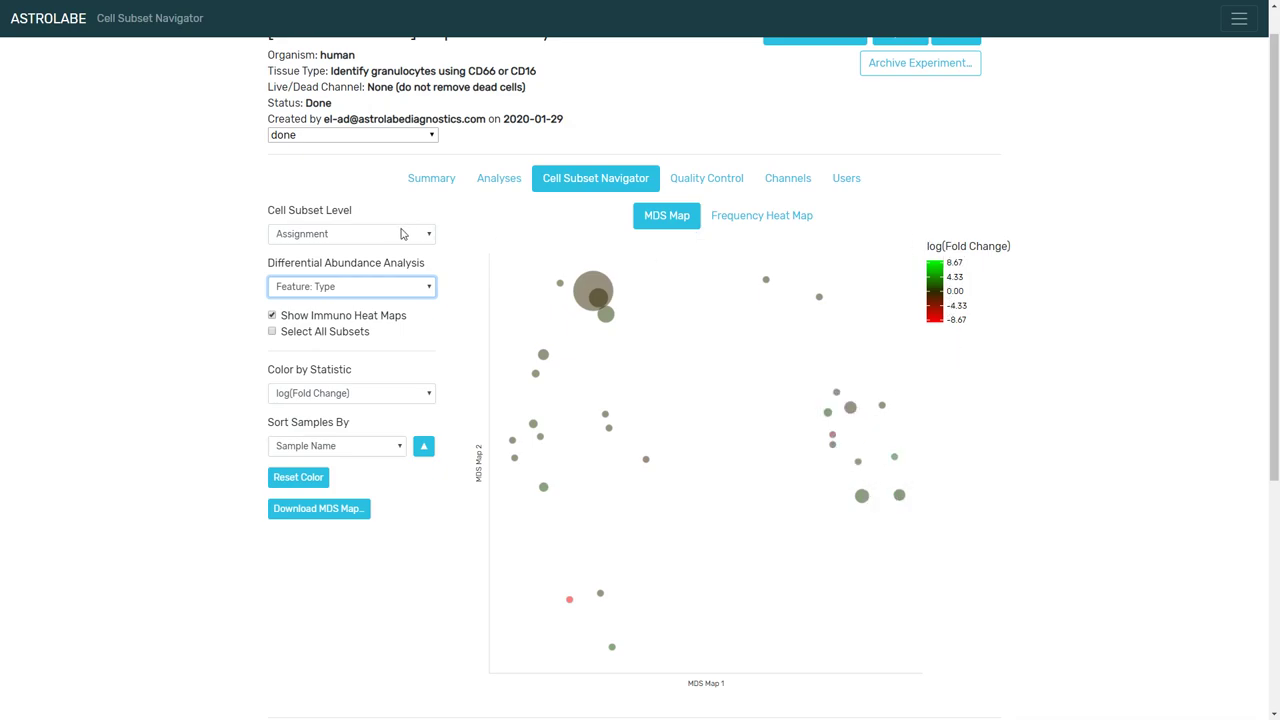
click(352, 286)
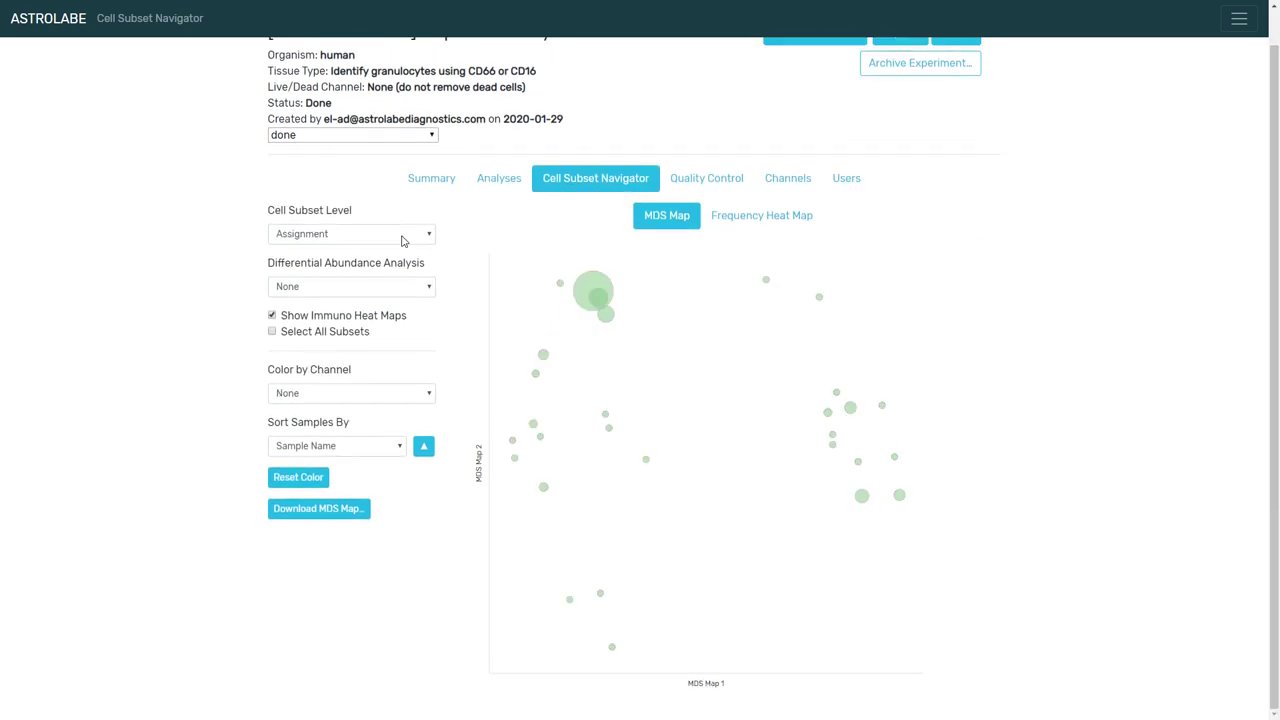
click(352, 286)
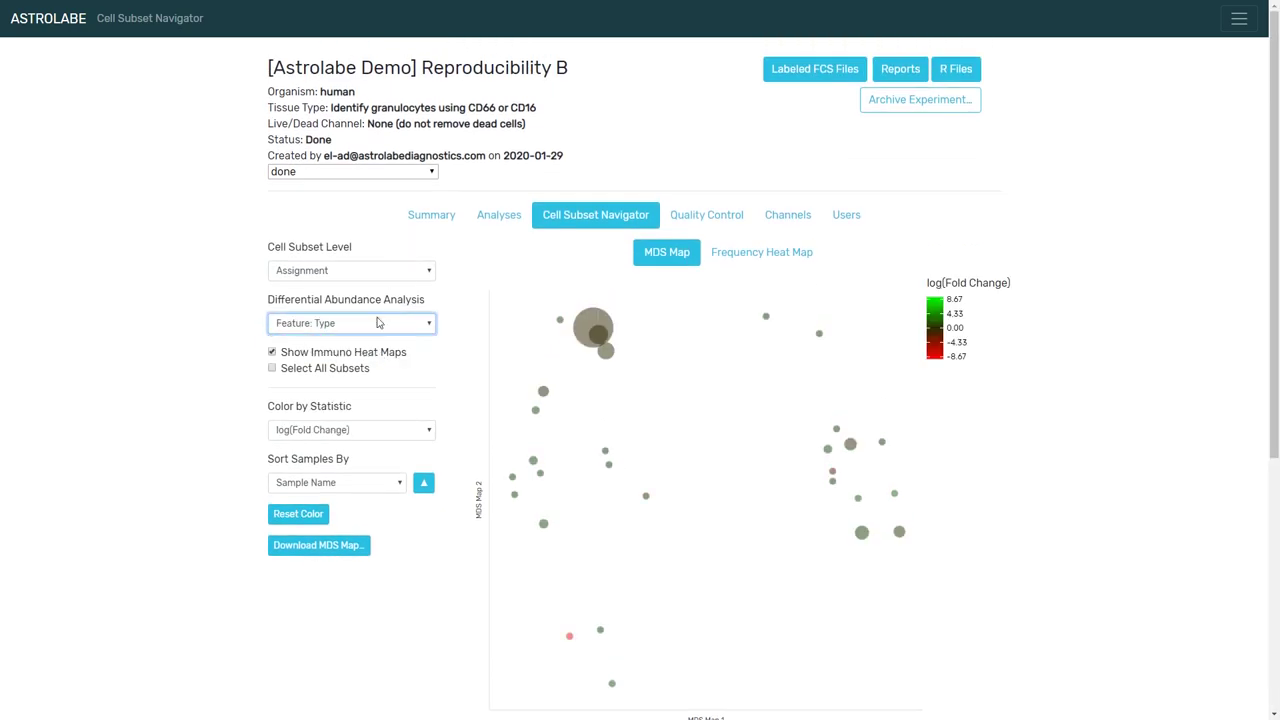
click(352, 322)
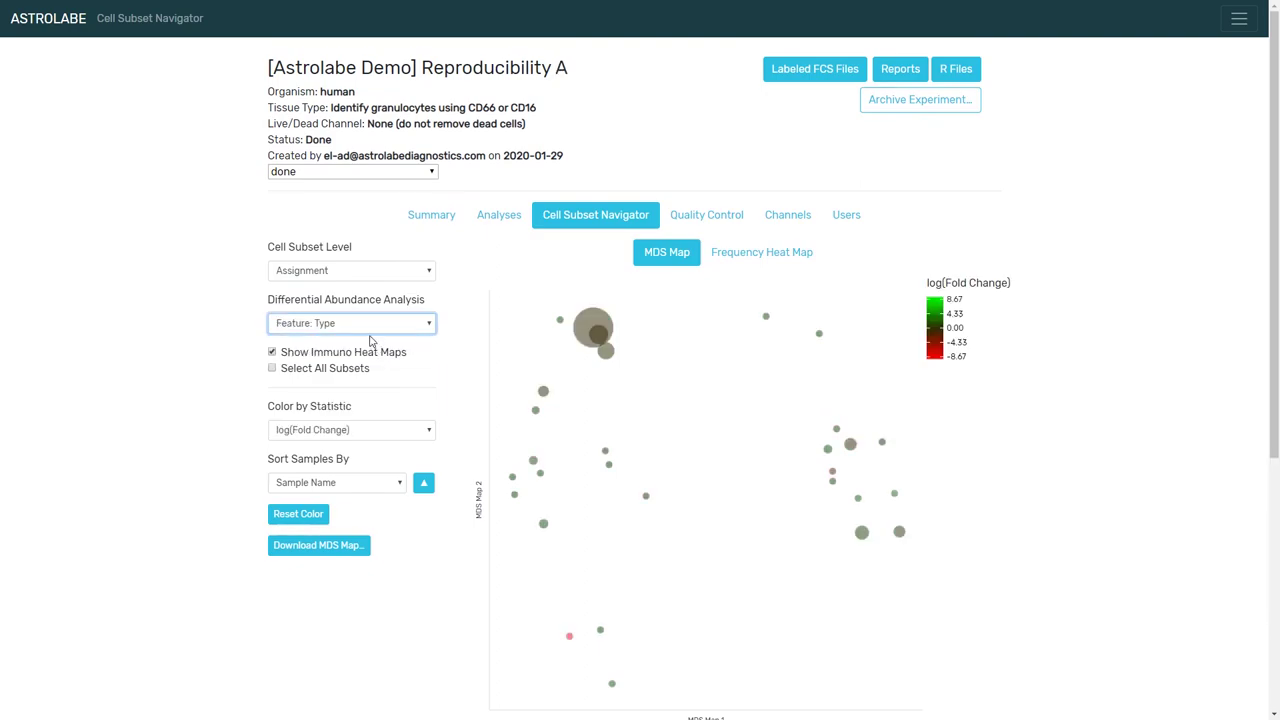
scroll(down, 3)
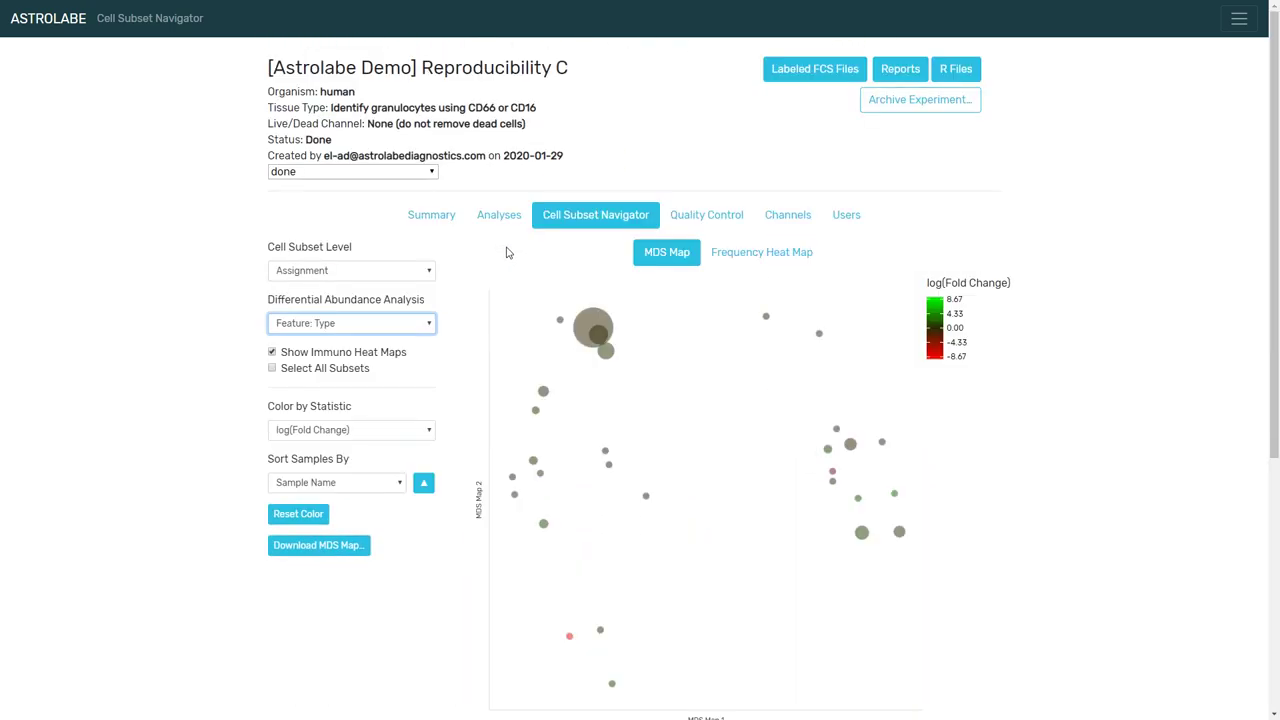
Scroll to the Type volcano plot and Neutrophil's bar chart, box plot and heatmap
scroll(down, 3)
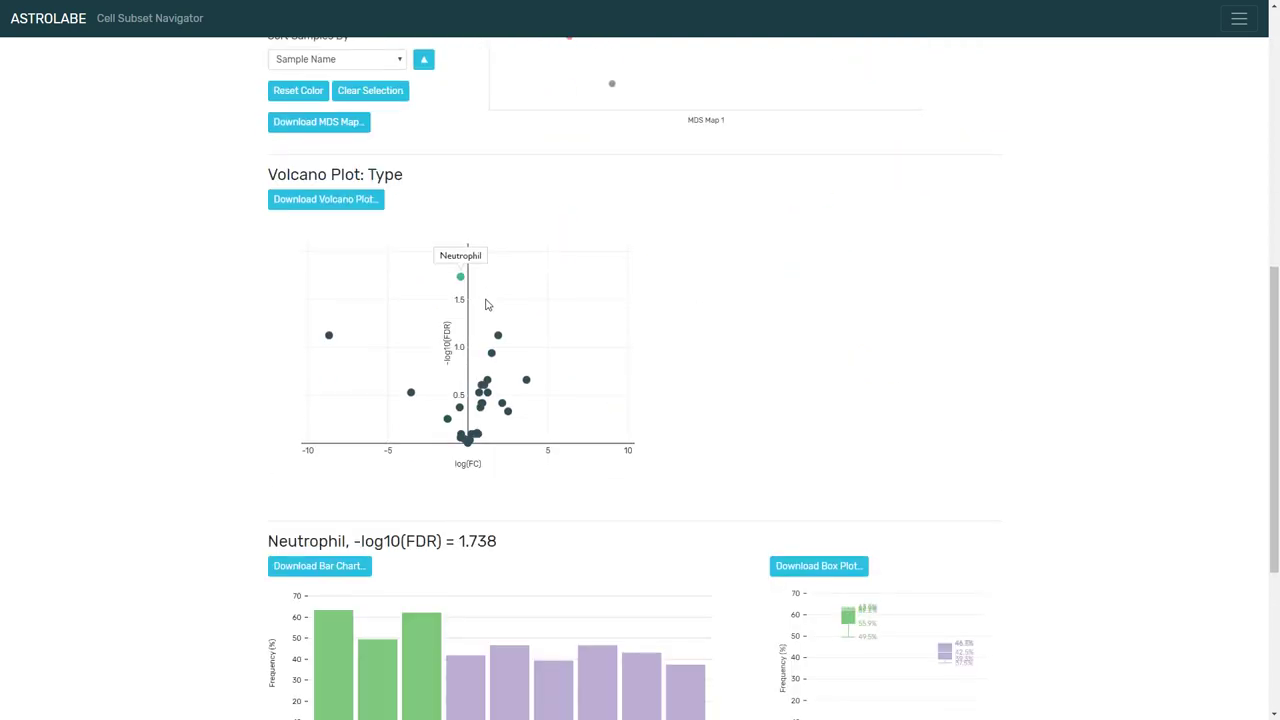
scroll(down, 3)
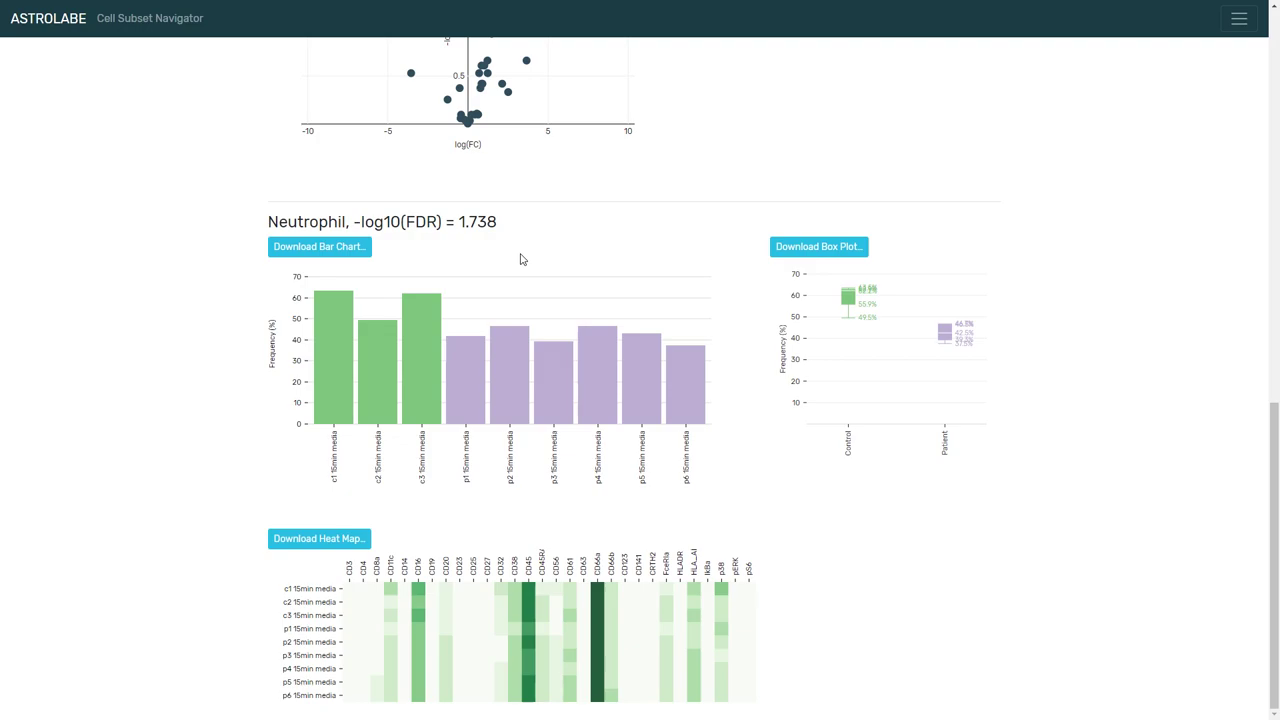
mouse_move(532, 256)
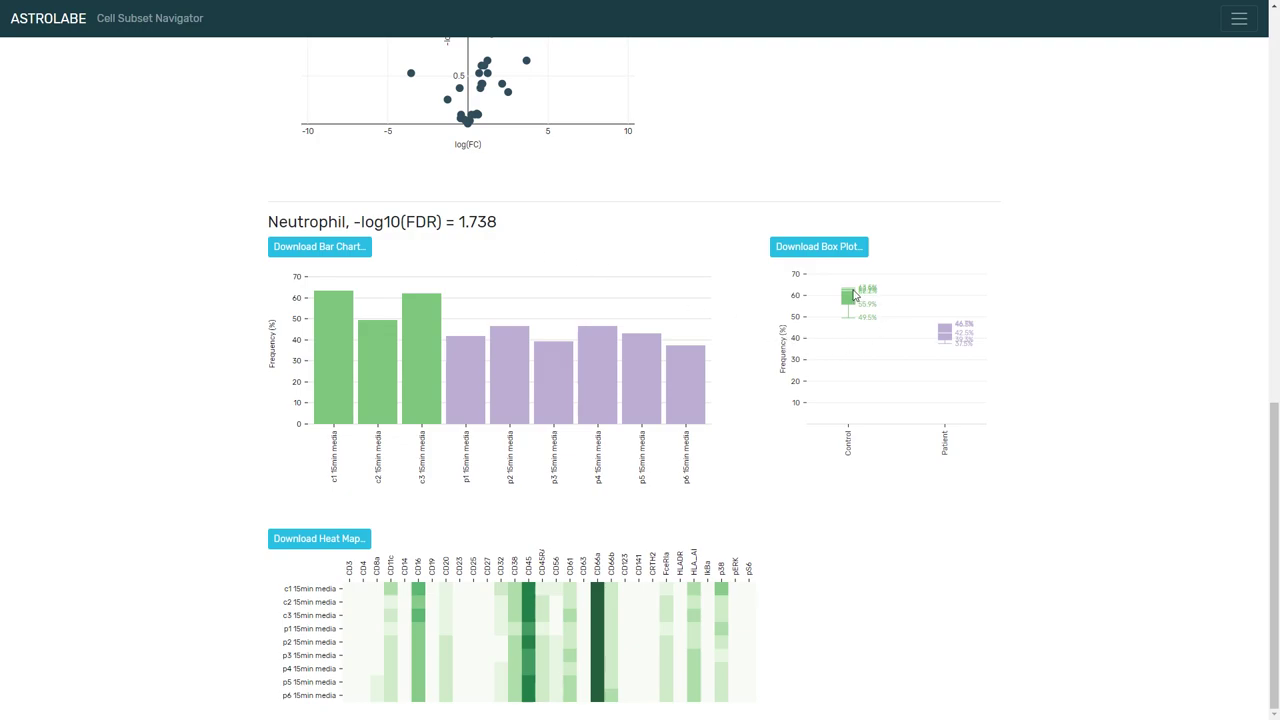
mouse_move(378, 340)
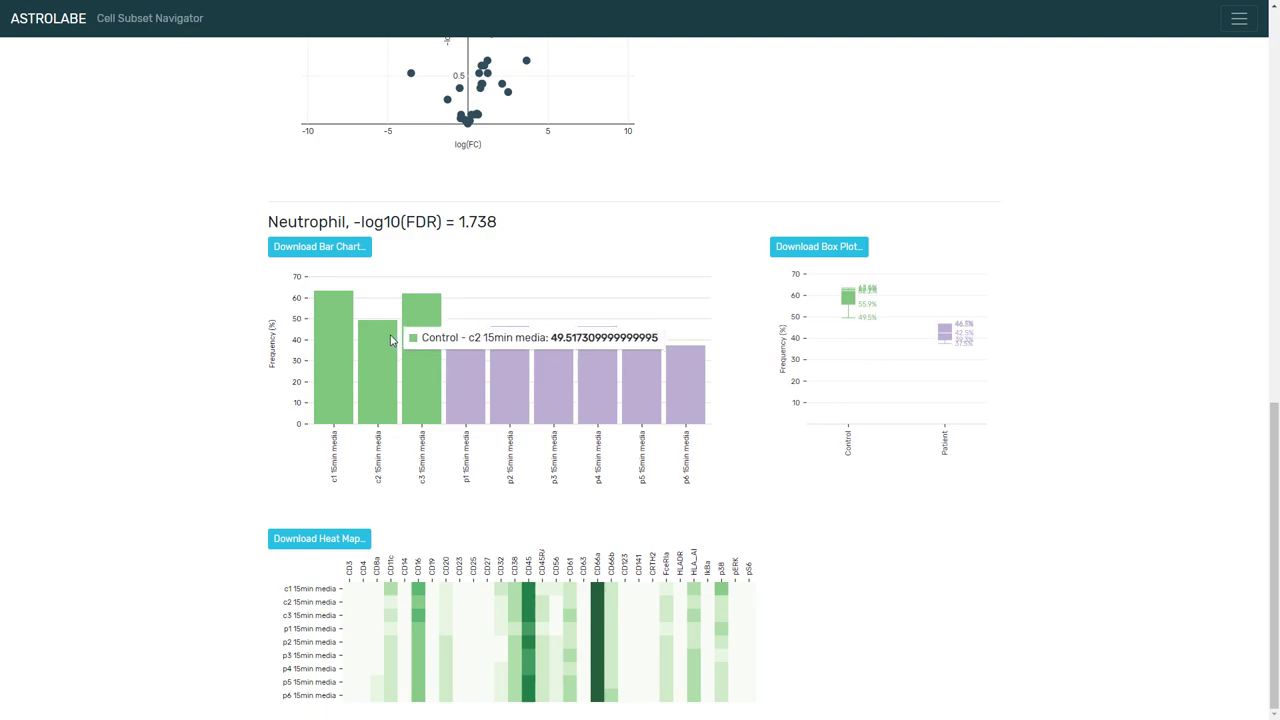
mouse_move(832, 318)
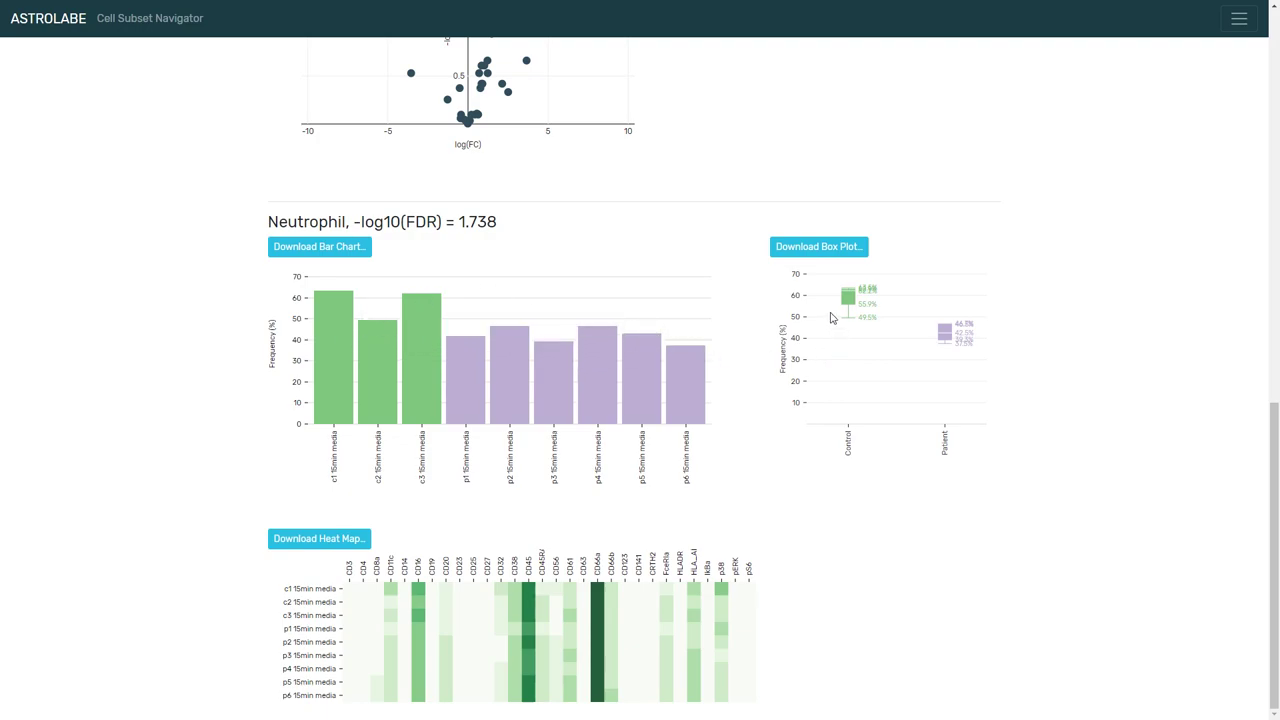
mouse_move(952, 358)
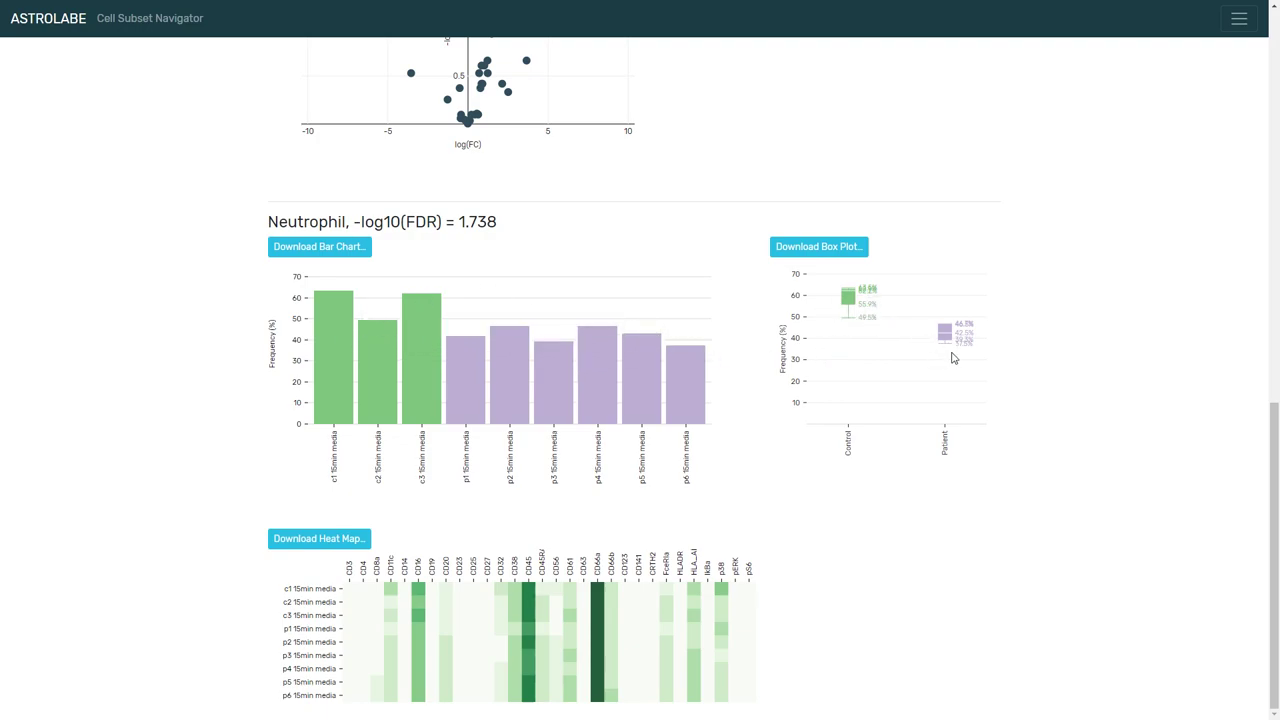
mouse_move(532, 512)
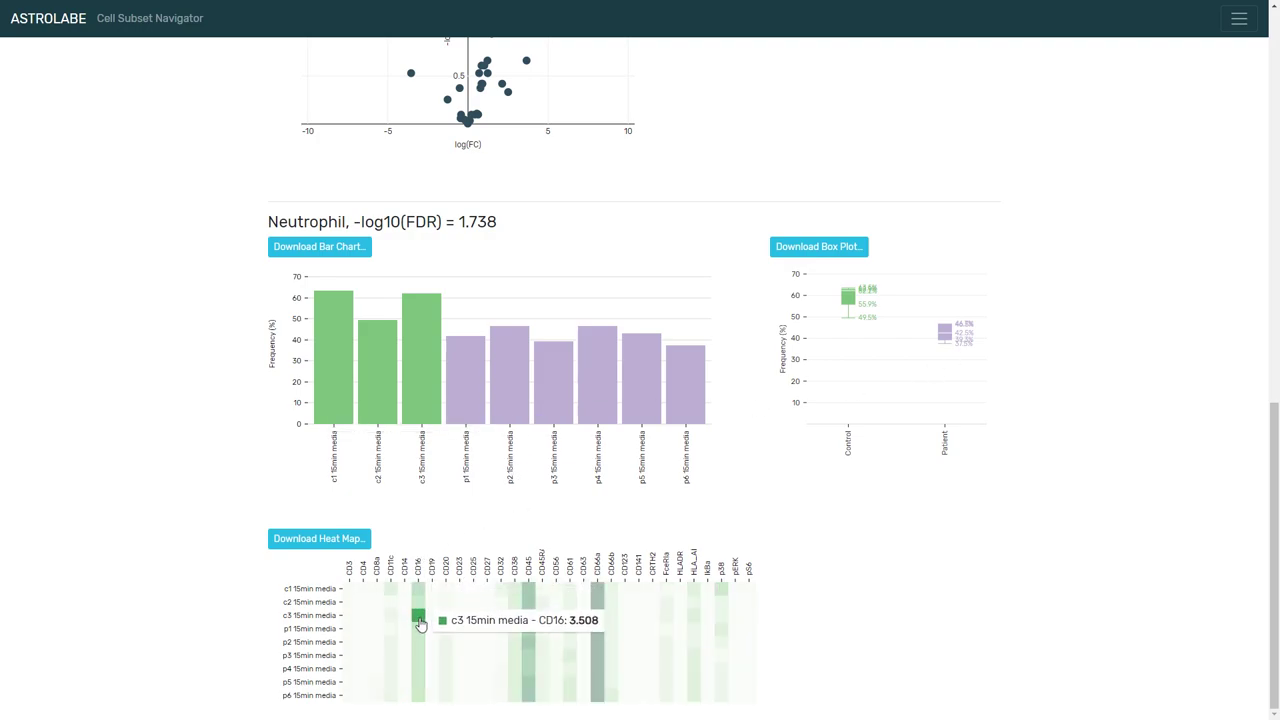
mouse_move(416, 636)
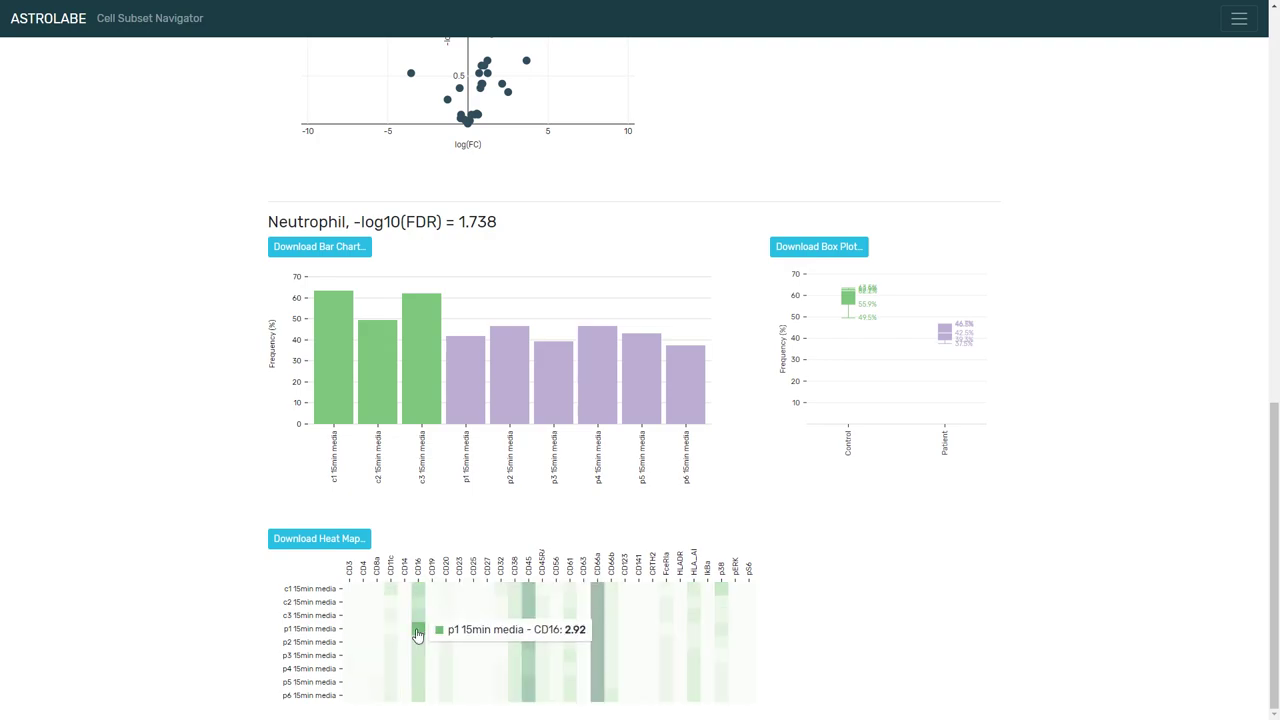
mouse_move(484, 528)
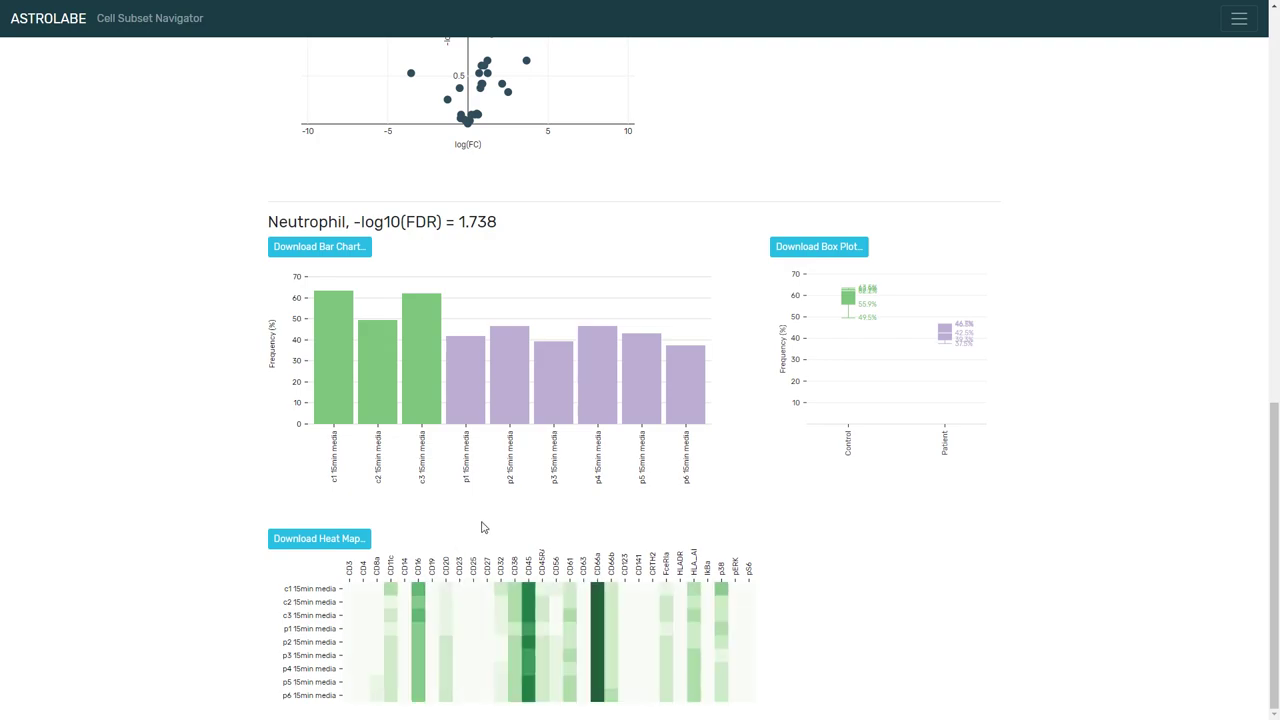
mouse_move(500, 528)
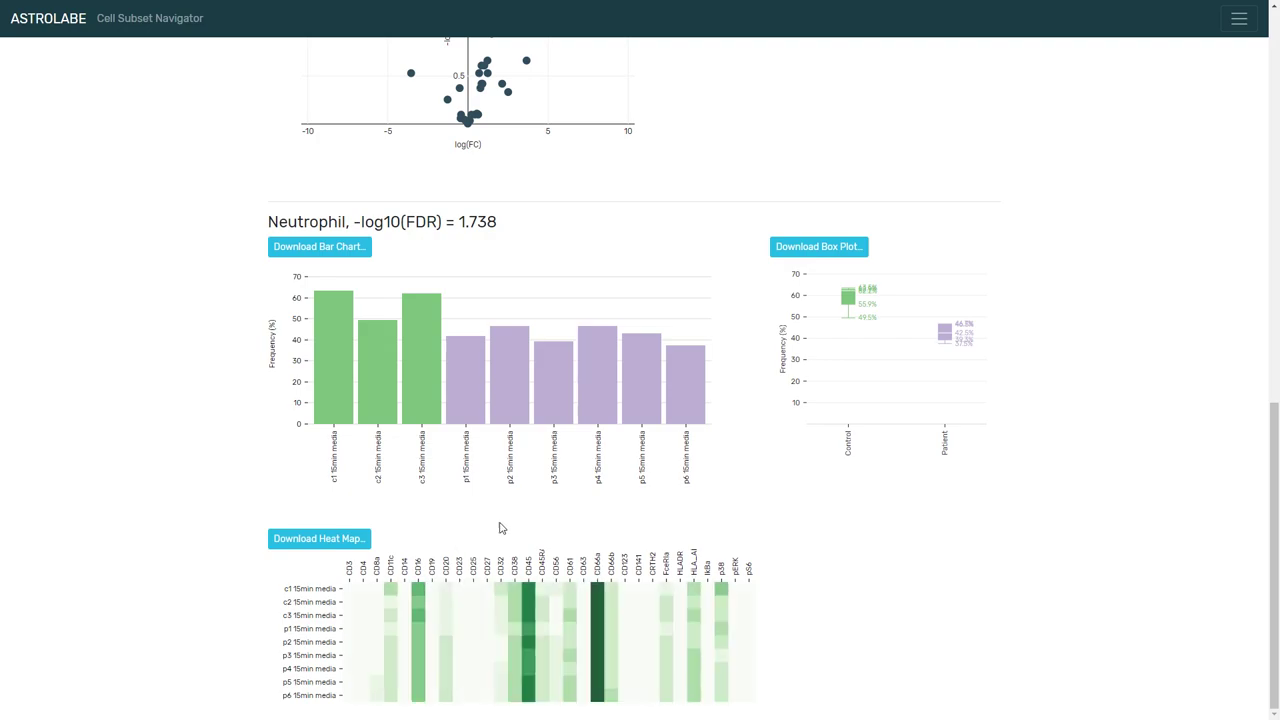